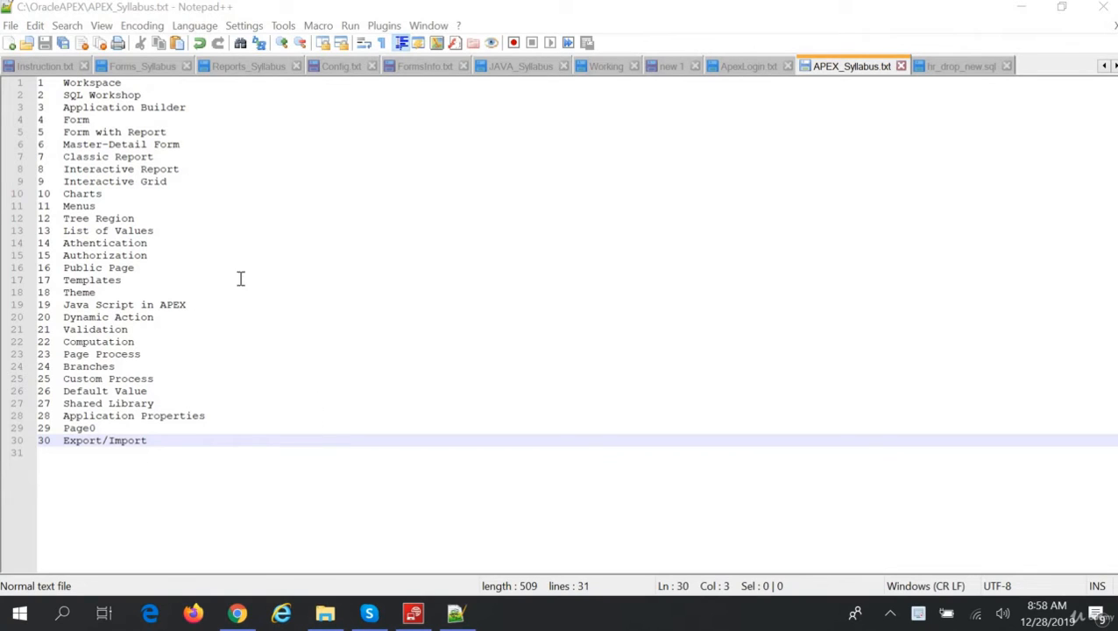
mouse_move(361, 515)
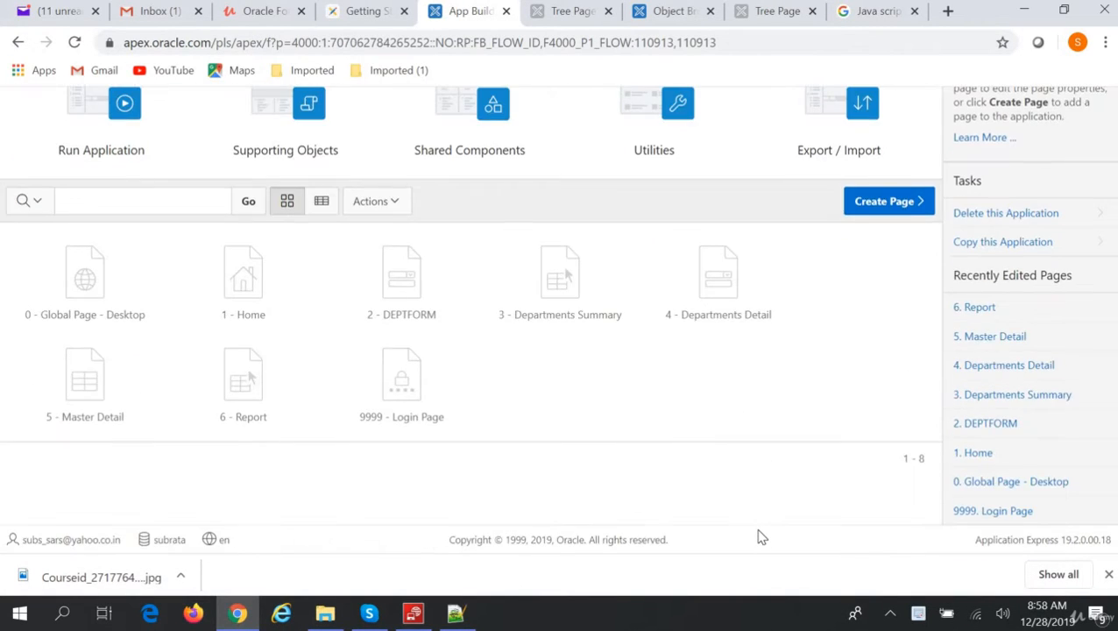
mouse_move(909, 313)
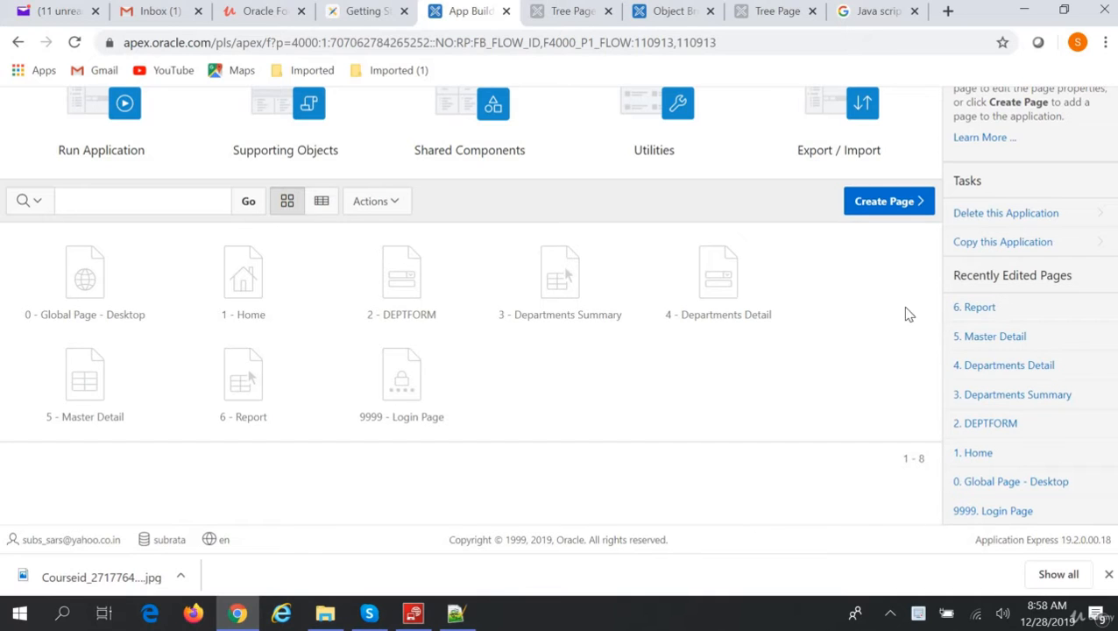
Start a new blank page named Tree from the Create Page wizard.
left_click(888, 200)
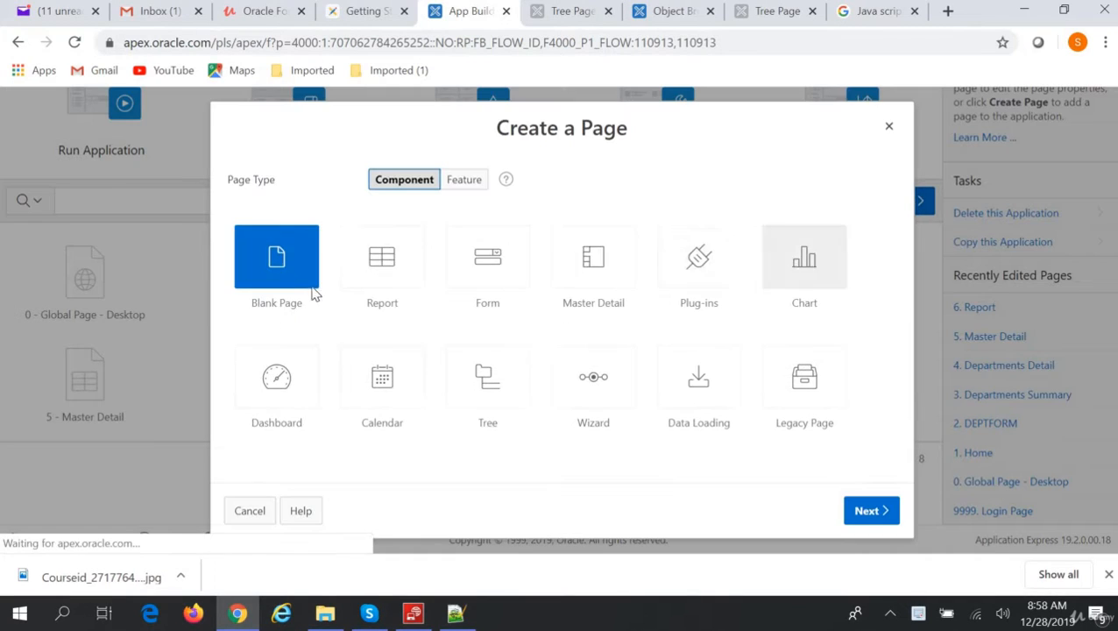
left_click(871, 509)
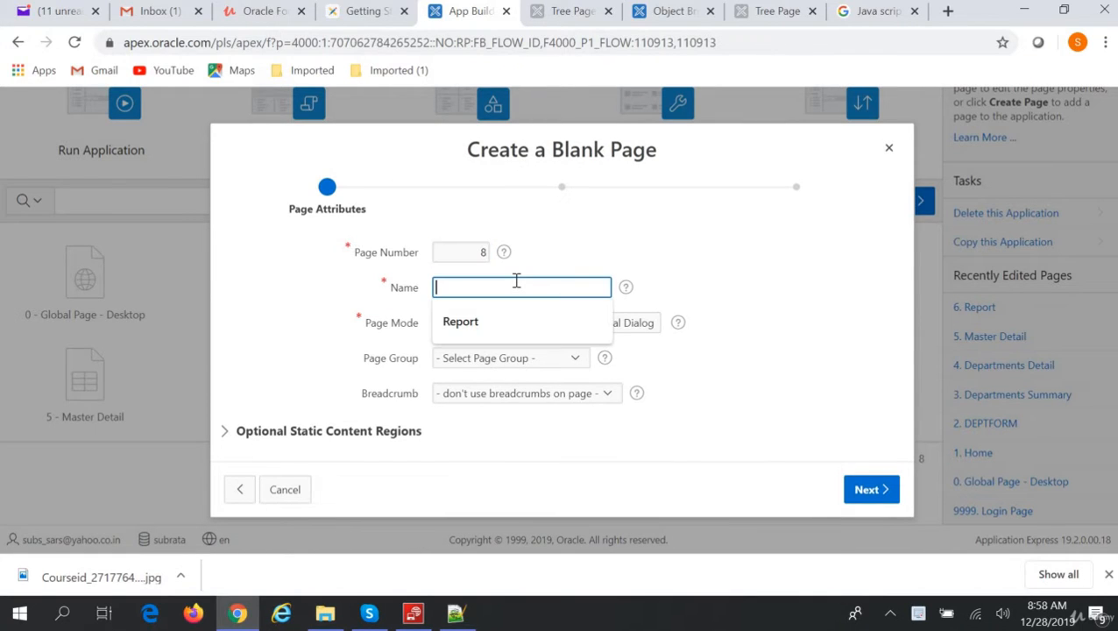
type("Tree")
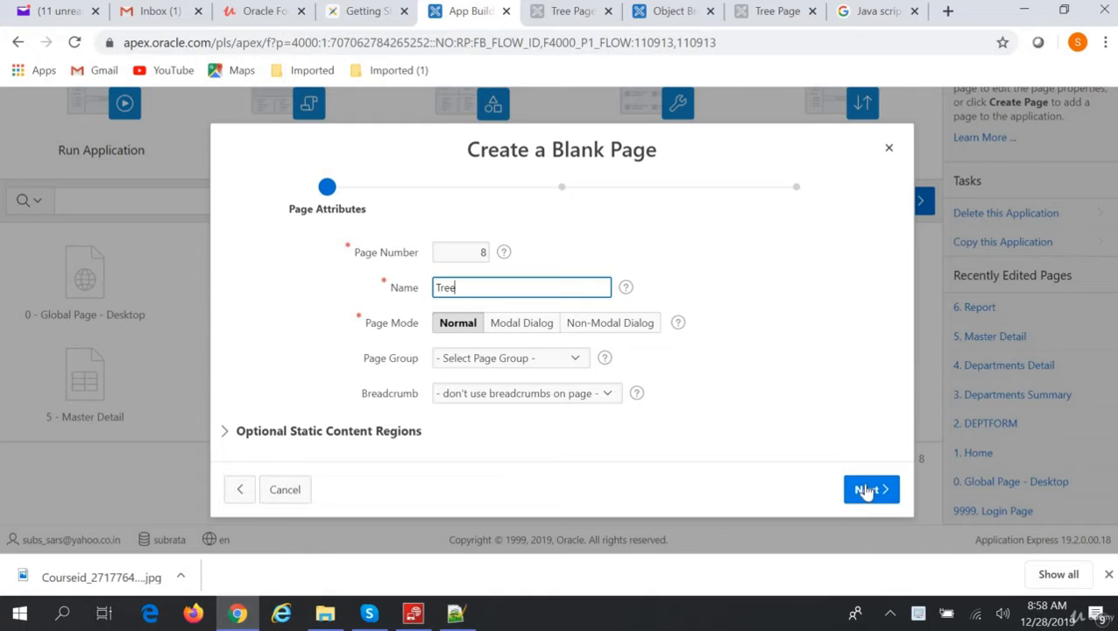
Finish the wizard without a navigation menu entry, creating page 8 Tree.
left_click(871, 489)
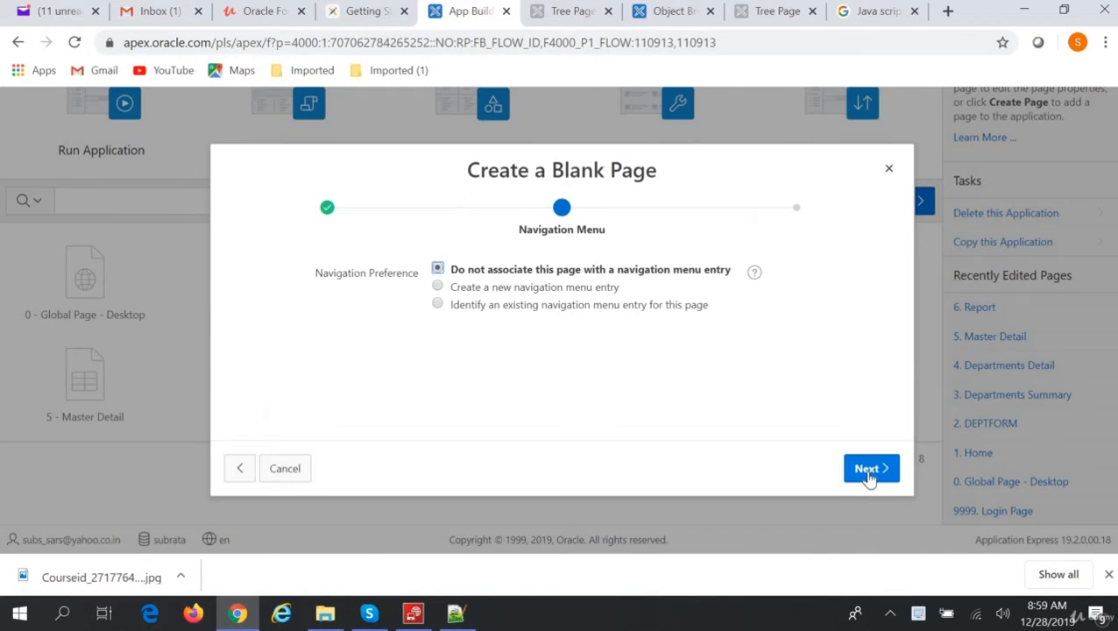
left_click(869, 468)
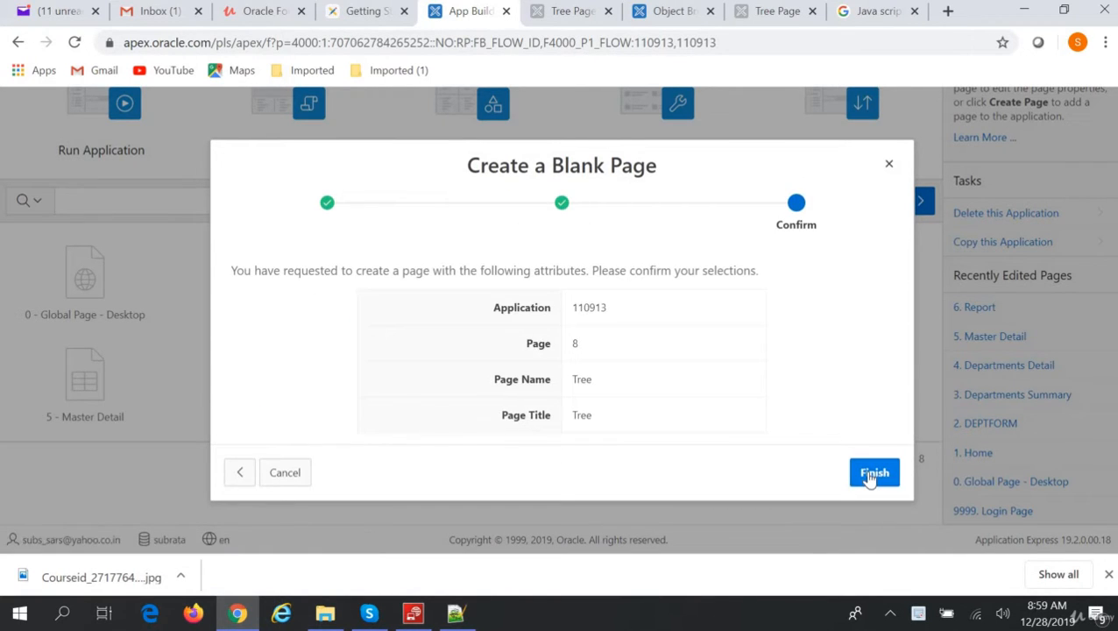
left_click(874, 473)
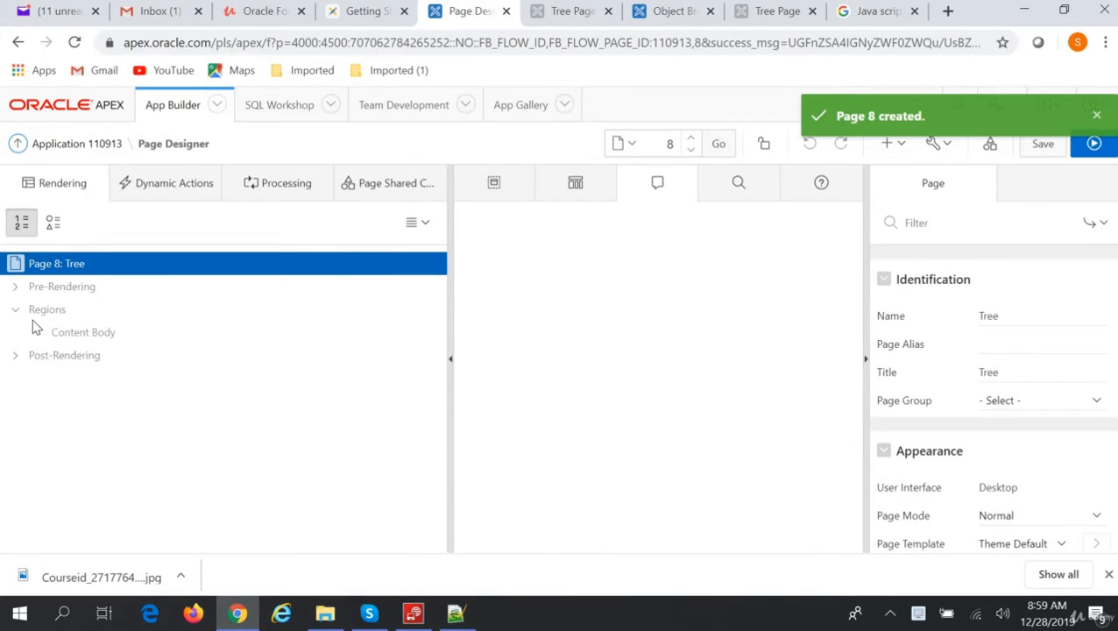
Add a region to the Content Body and title it Tree, as a Tree-type region.
left_click(47, 309)
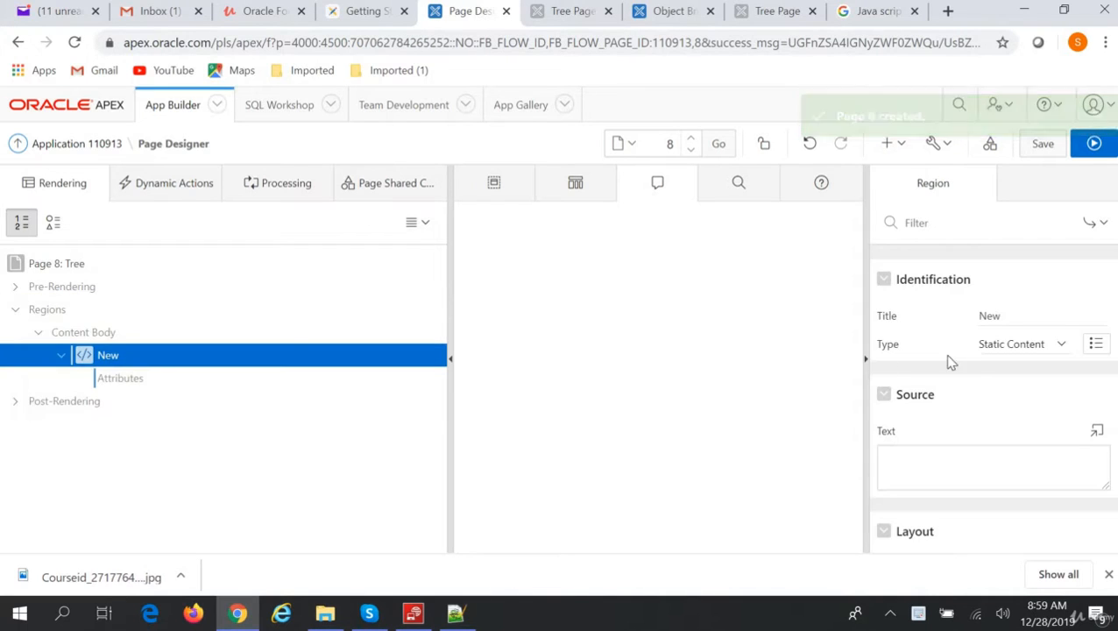
left_click(1043, 315)
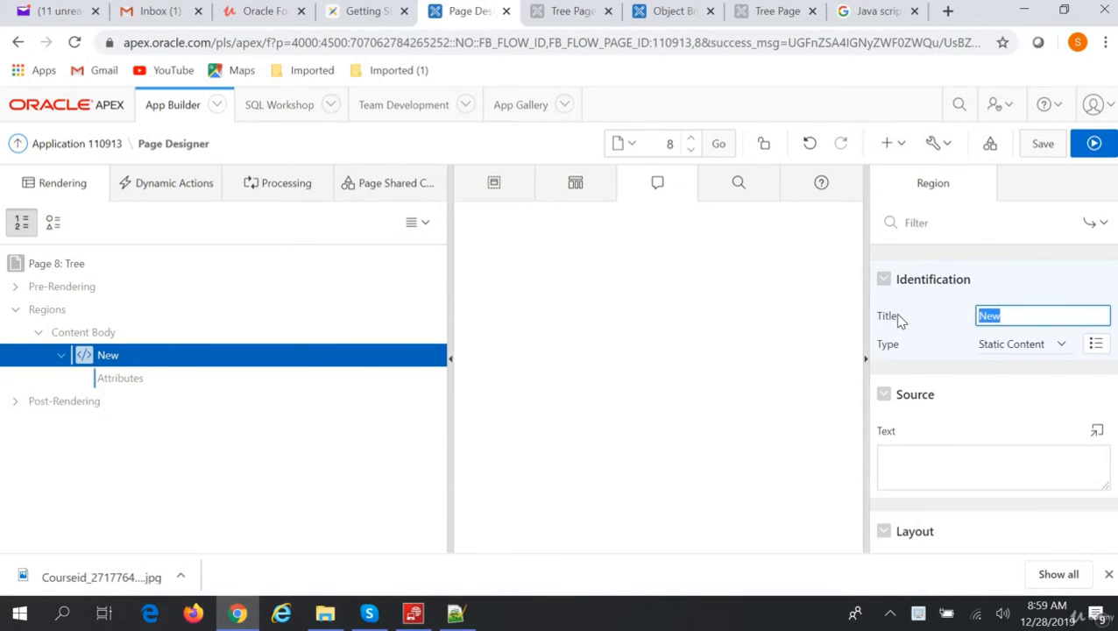
type("Tree")
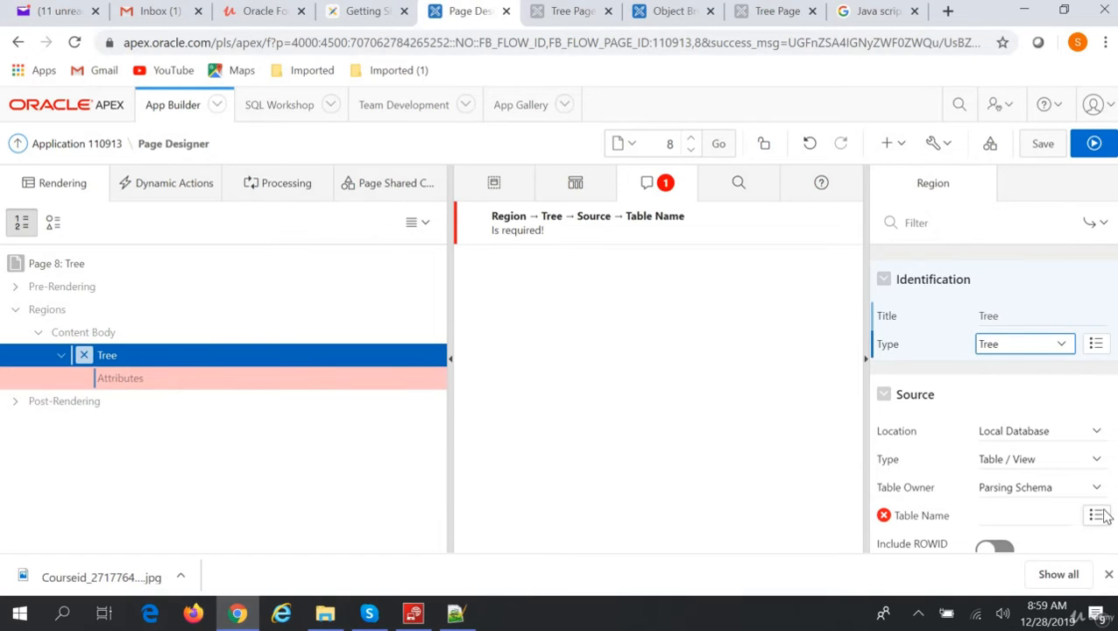
Set the Tree region's source table to EMPLOYEES.
left_click(1095, 515)
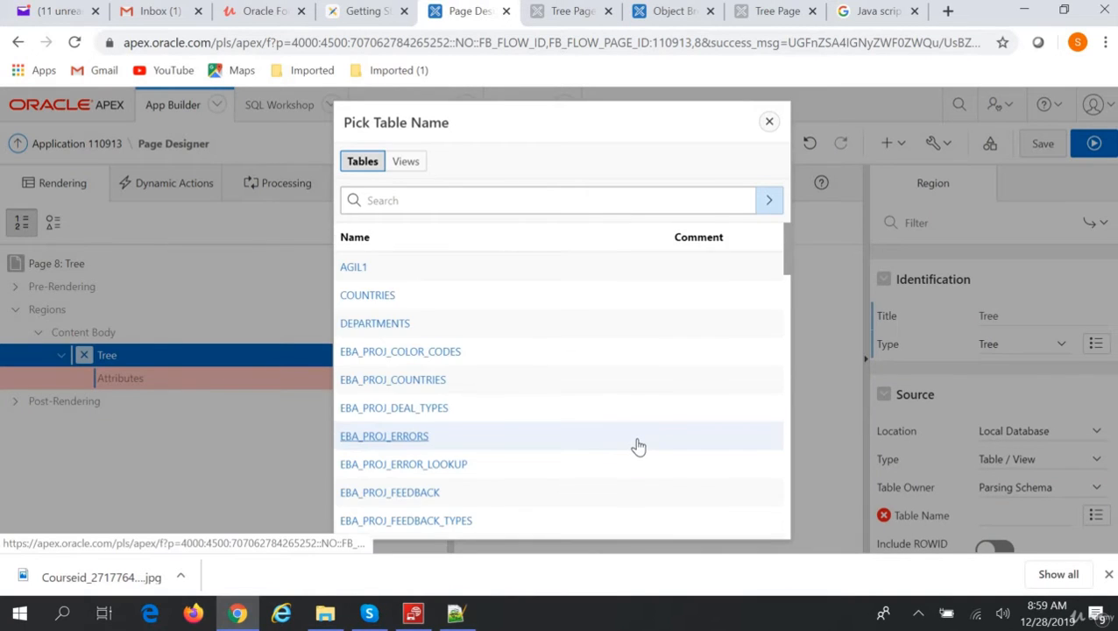
scroll("down", 3)
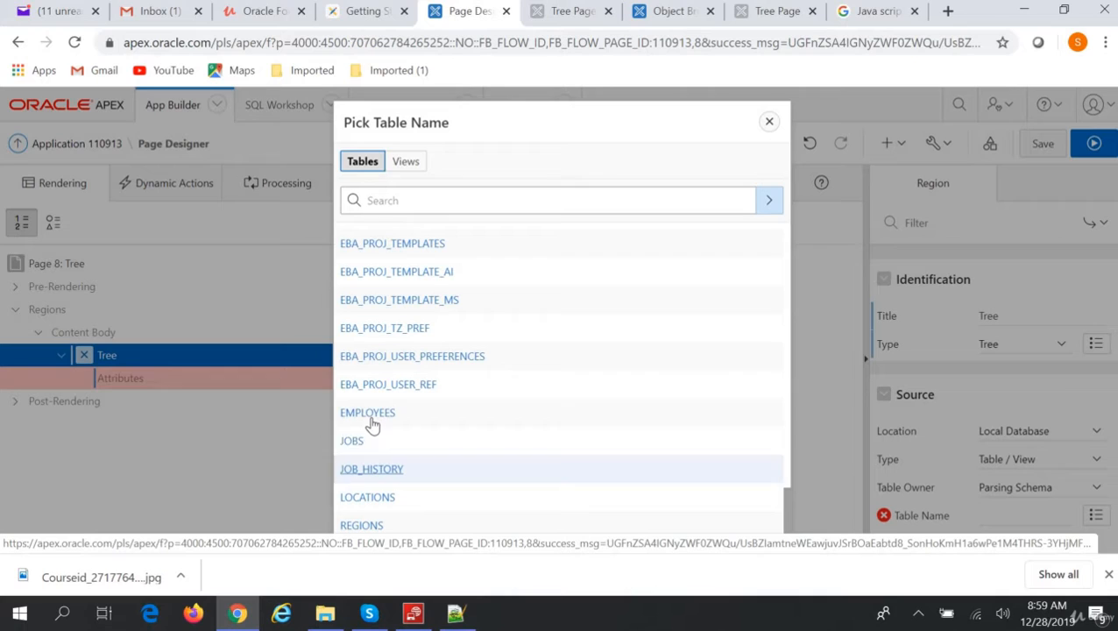
left_click(368, 413)
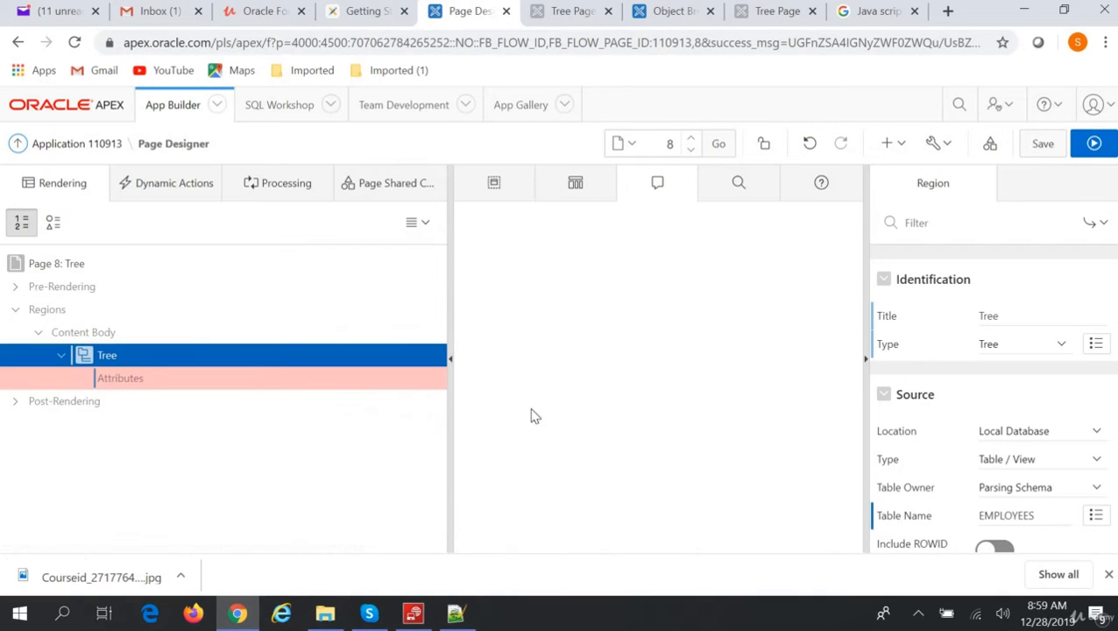
left_click(119, 379)
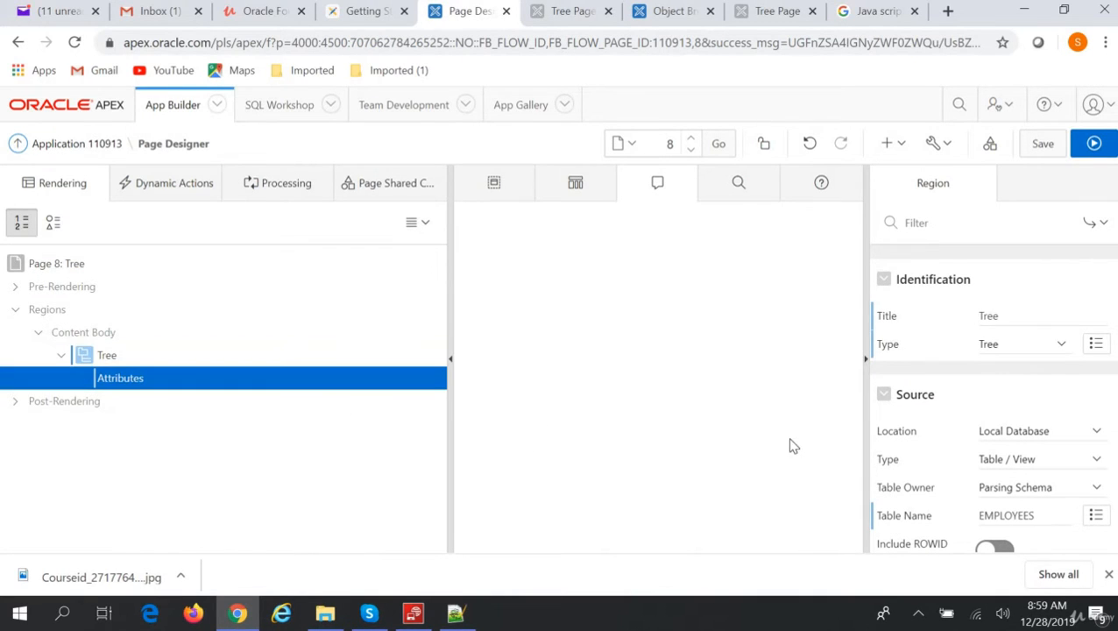
Set Node Label and Value to FIRST_NAME, Node ID to EMPLOYEE_ID, Parent Key to MANAGER_ID.
left_click(119, 379)
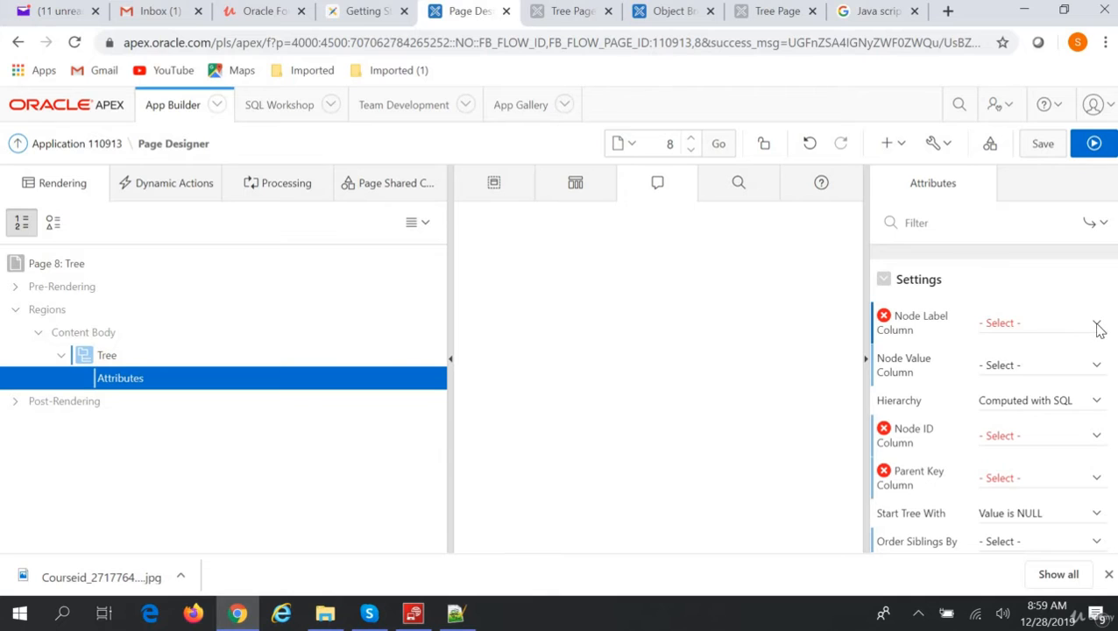
left_click(1096, 322)
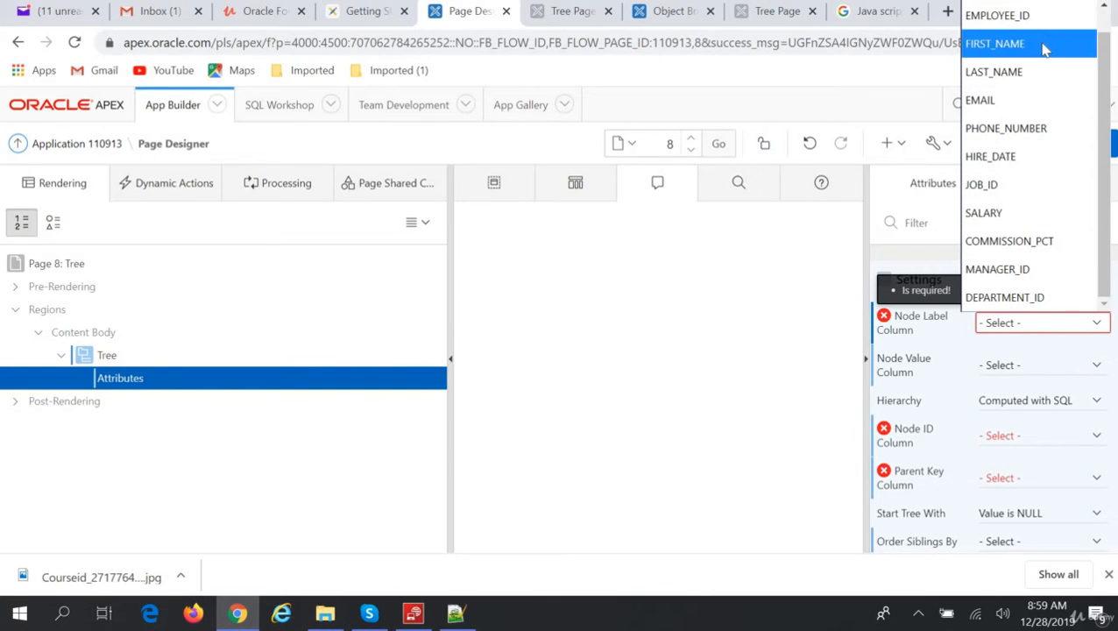
left_click(996, 42)
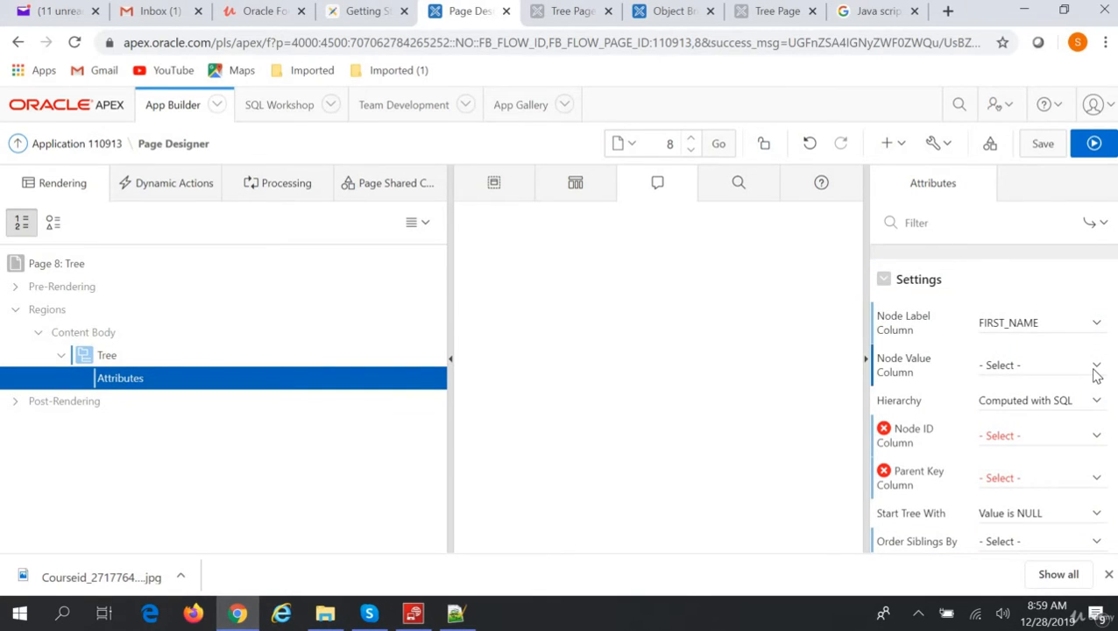
left_click(1041, 365)
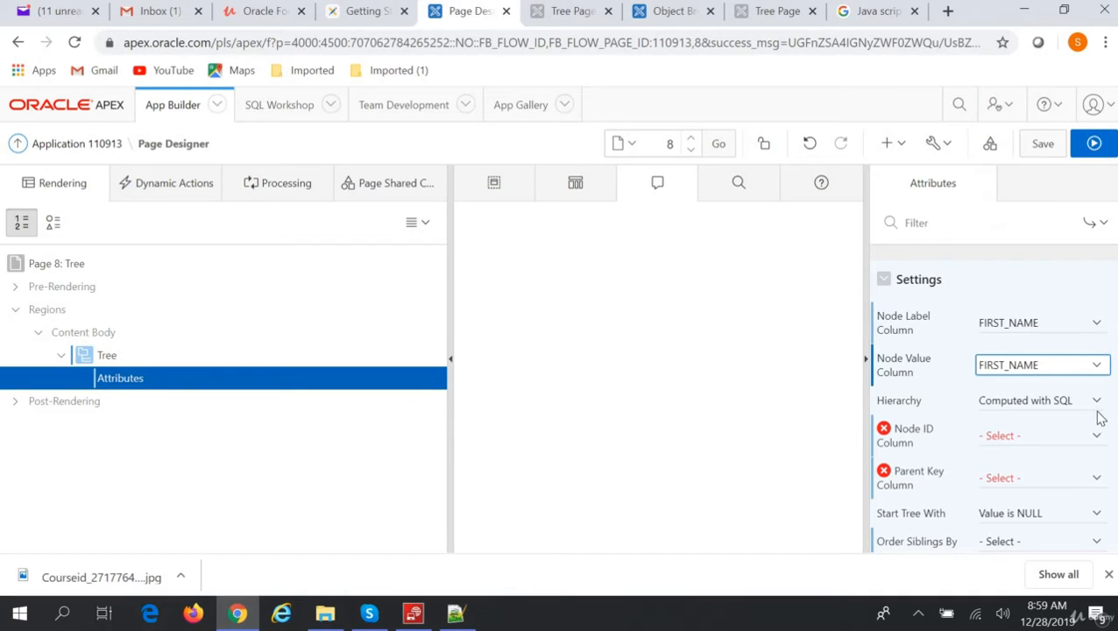
left_click(1040, 434)
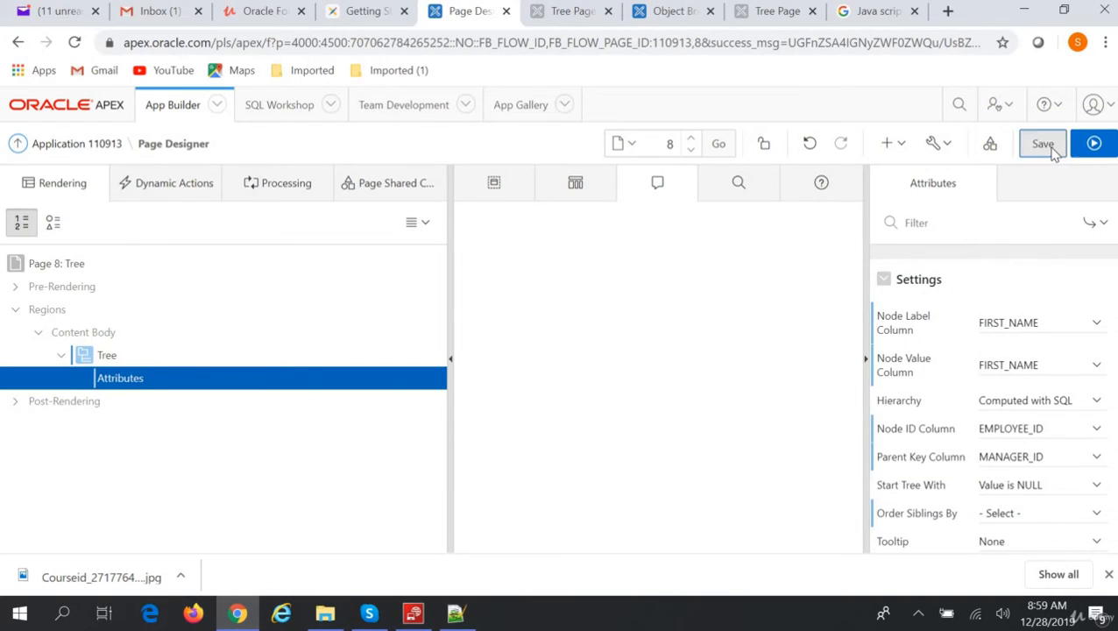
Save page 8 and run it to preview the employee tree.
left_click(1040, 143)
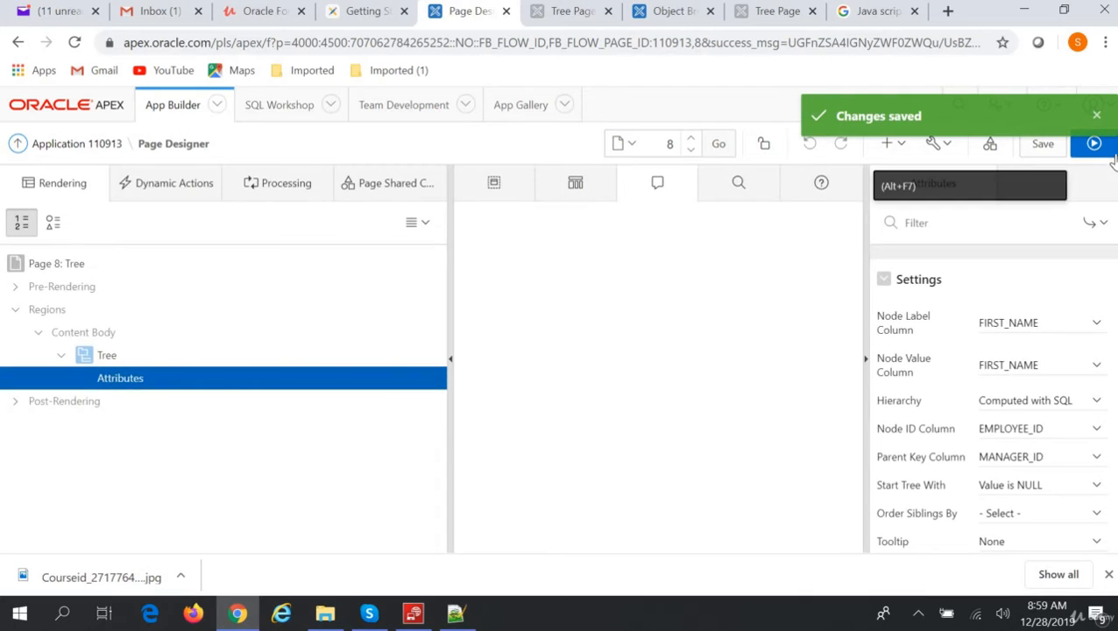
left_click(1093, 144)
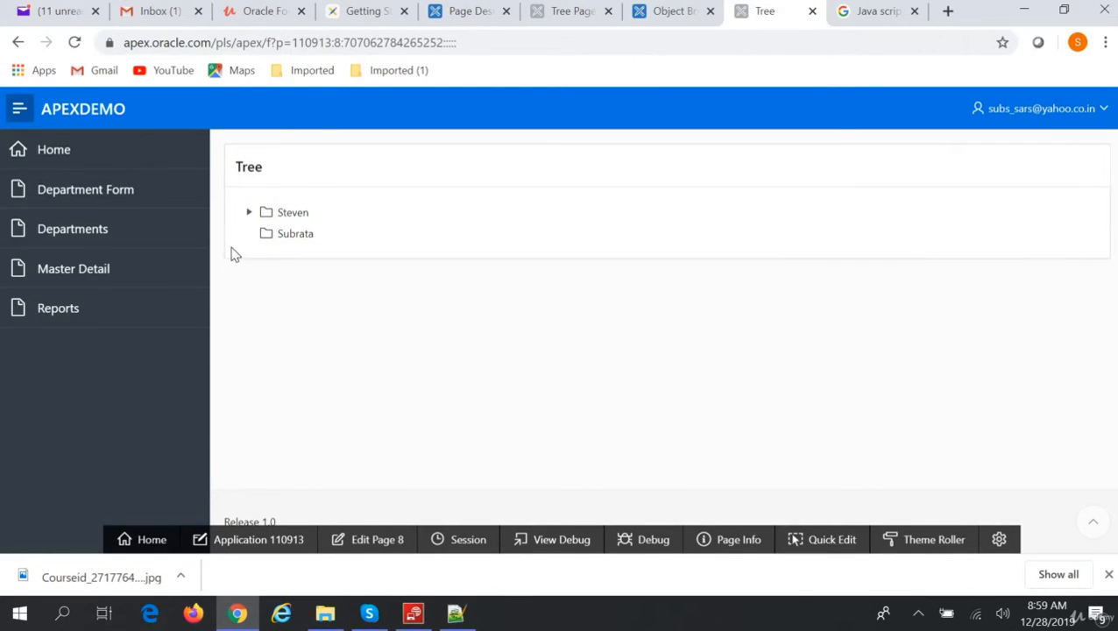
Expand Steven, Neena and Nancy in the running tree, then return to the App Builder home.
left_click(249, 212)
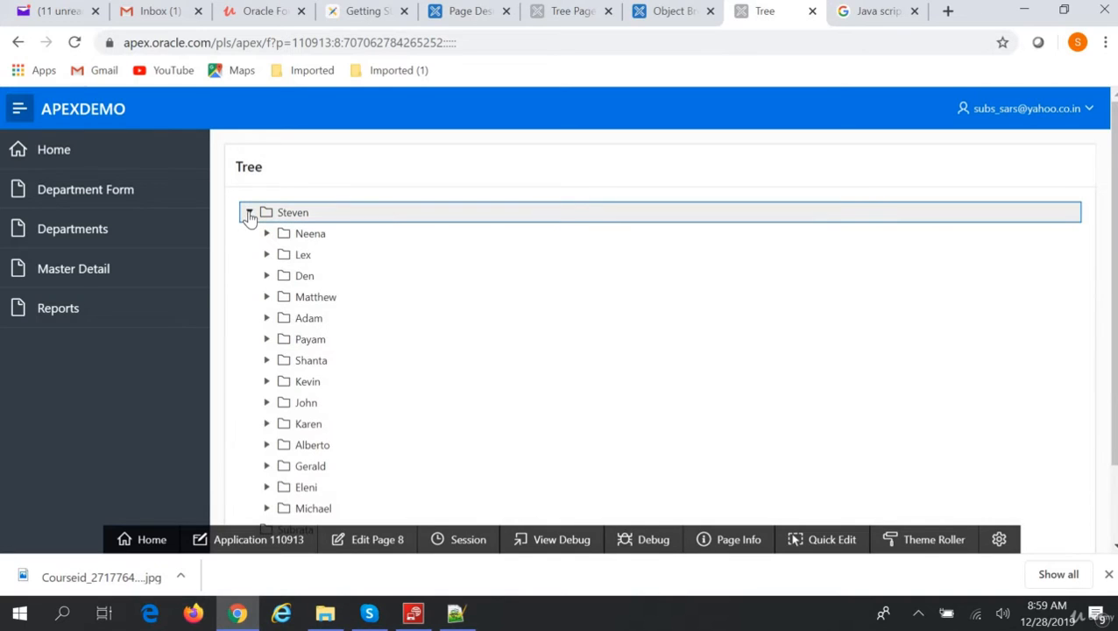
left_click(249, 212)
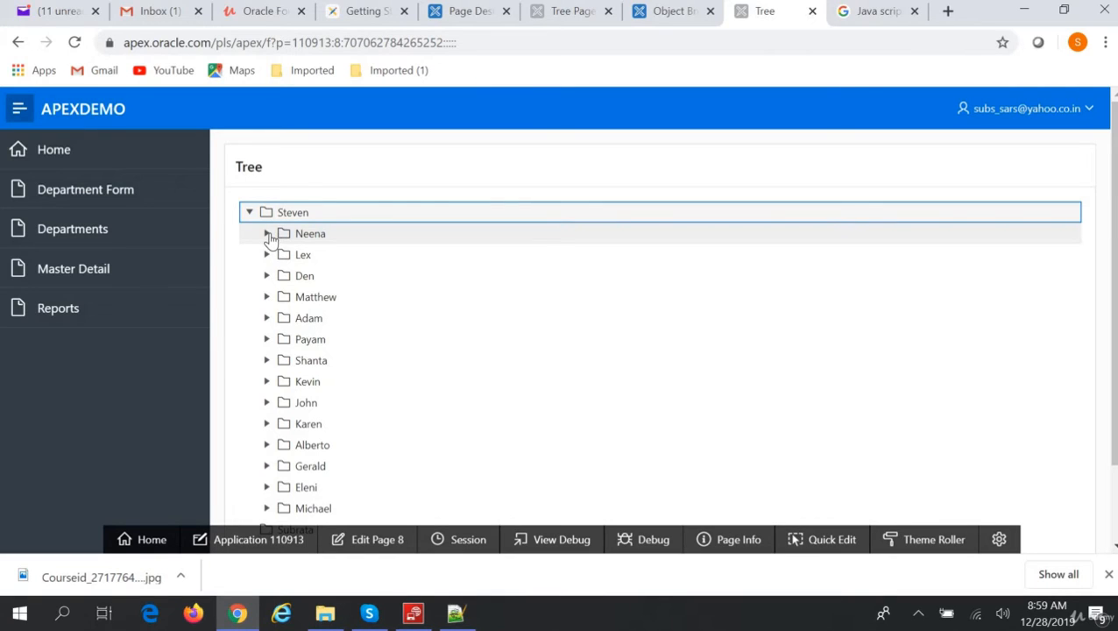
left_click(266, 233)
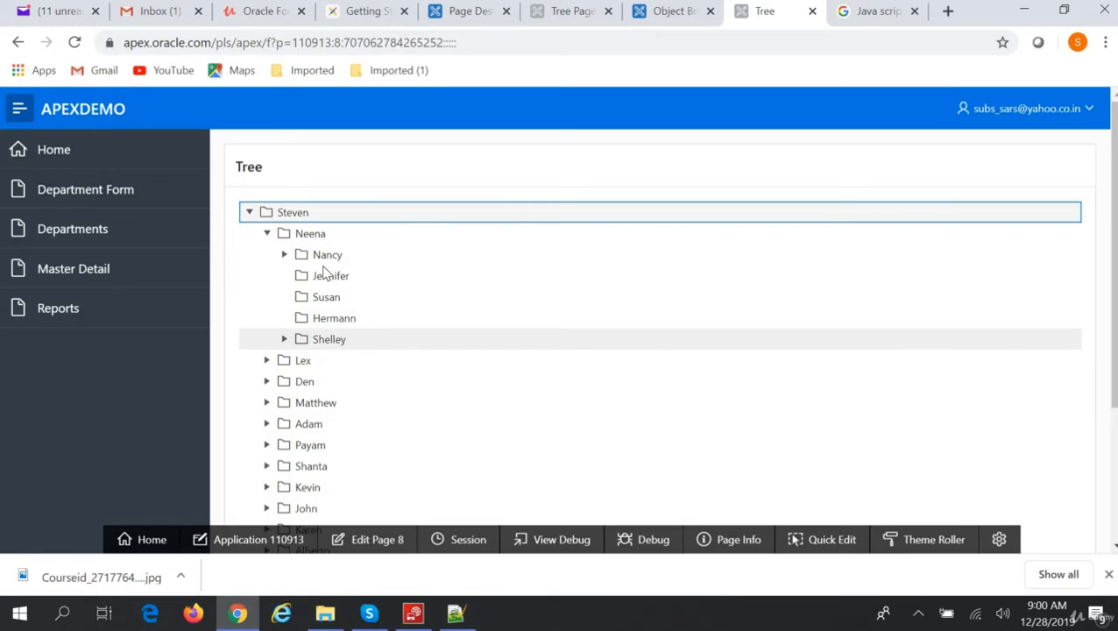
left_click(283, 254)
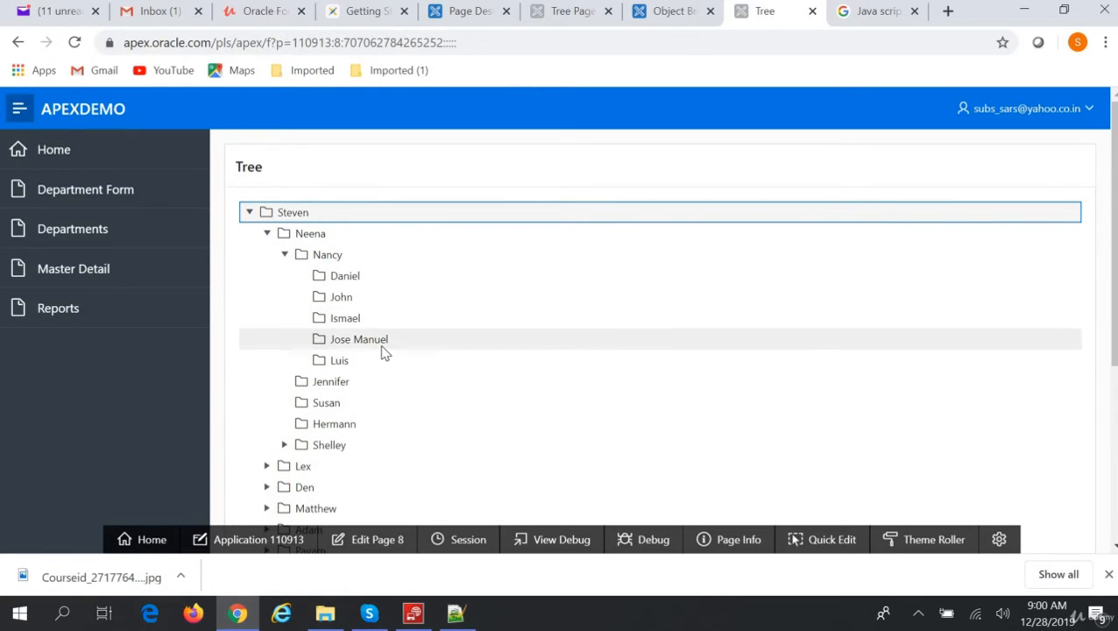
mouse_move(463, 346)
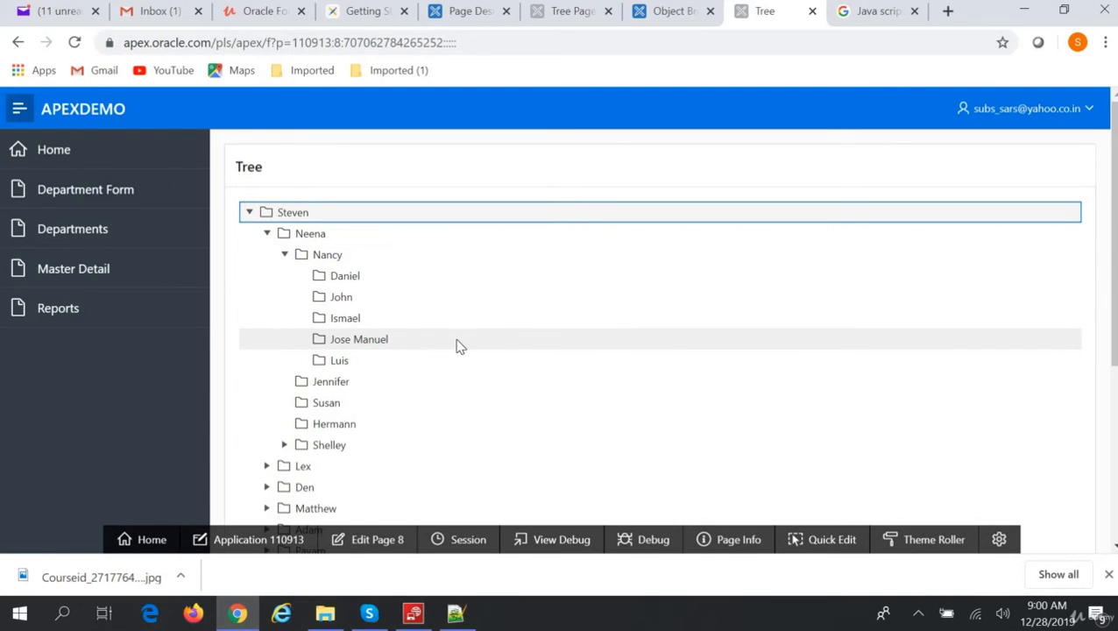
mouse_move(447, 323)
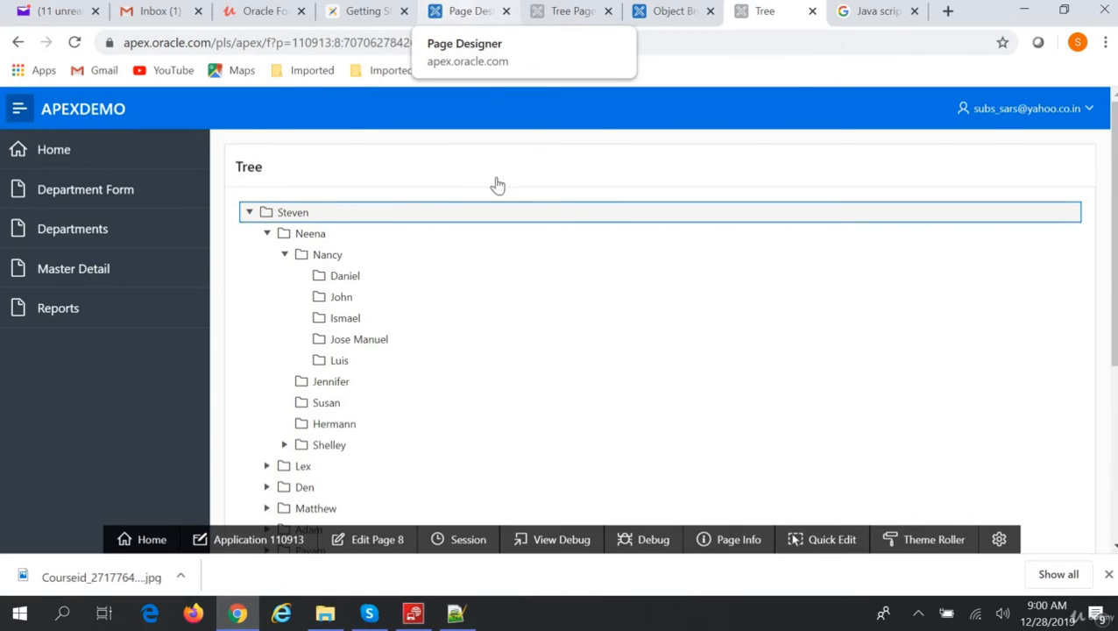
left_click(470, 10)
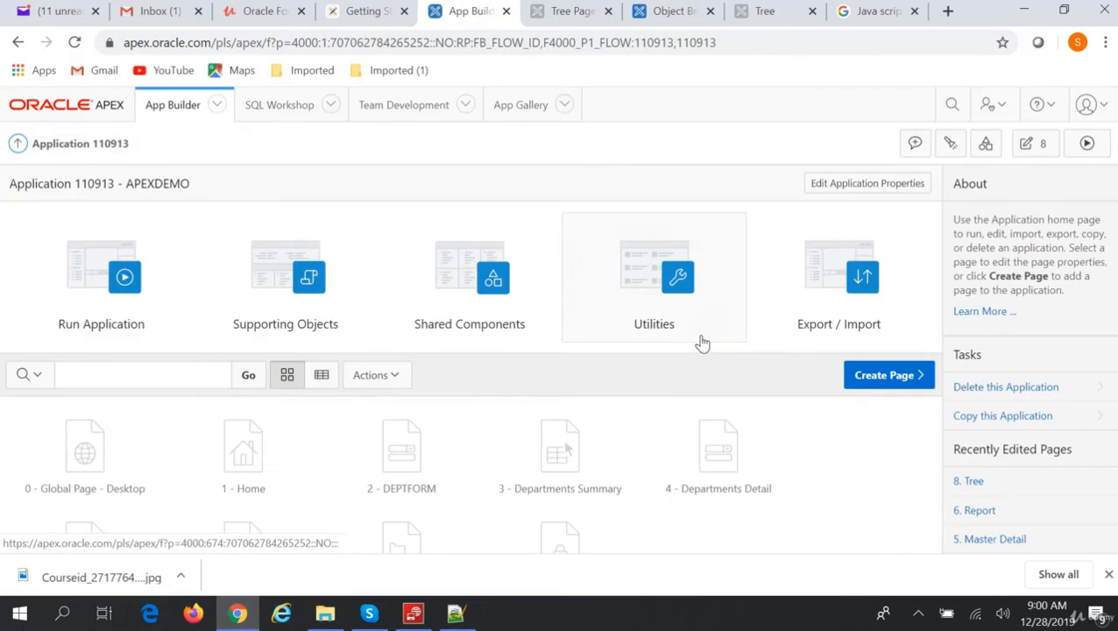
Go to Shared Components' Desktop Navigation Menu and begin a new list entry at sequence 60.
left_click(469, 289)
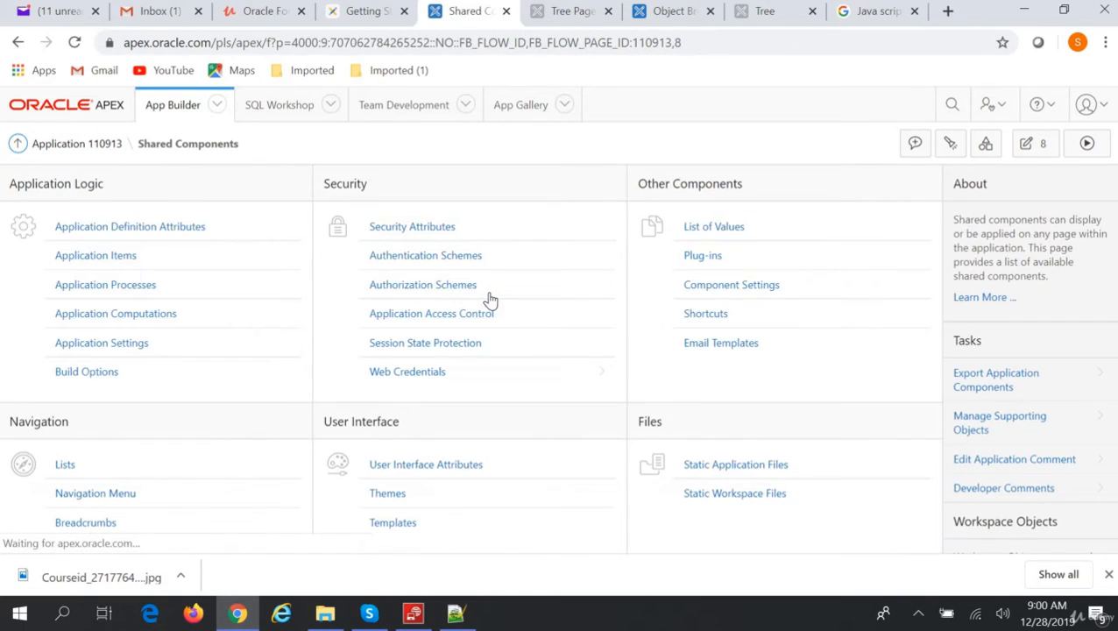
mouse_move(84, 522)
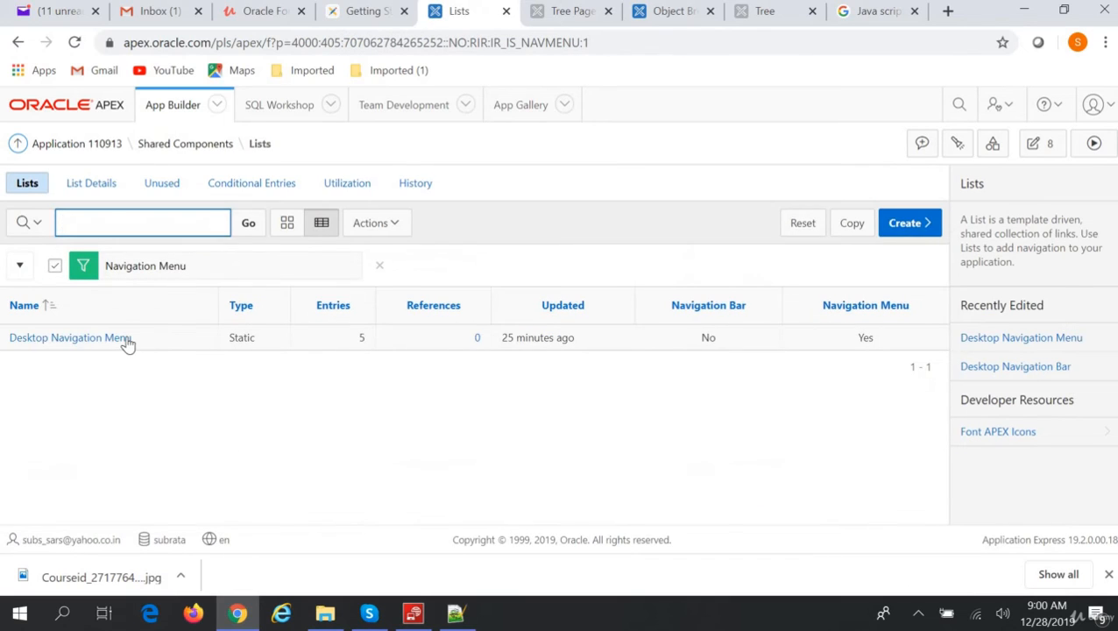
left_click(70, 336)
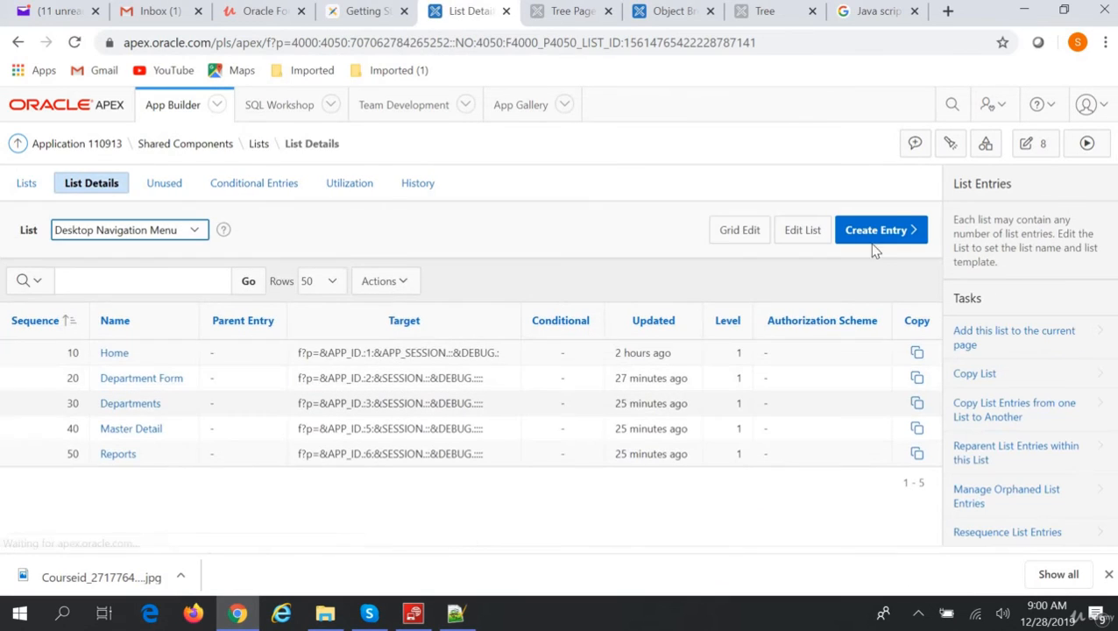
left_click(876, 229)
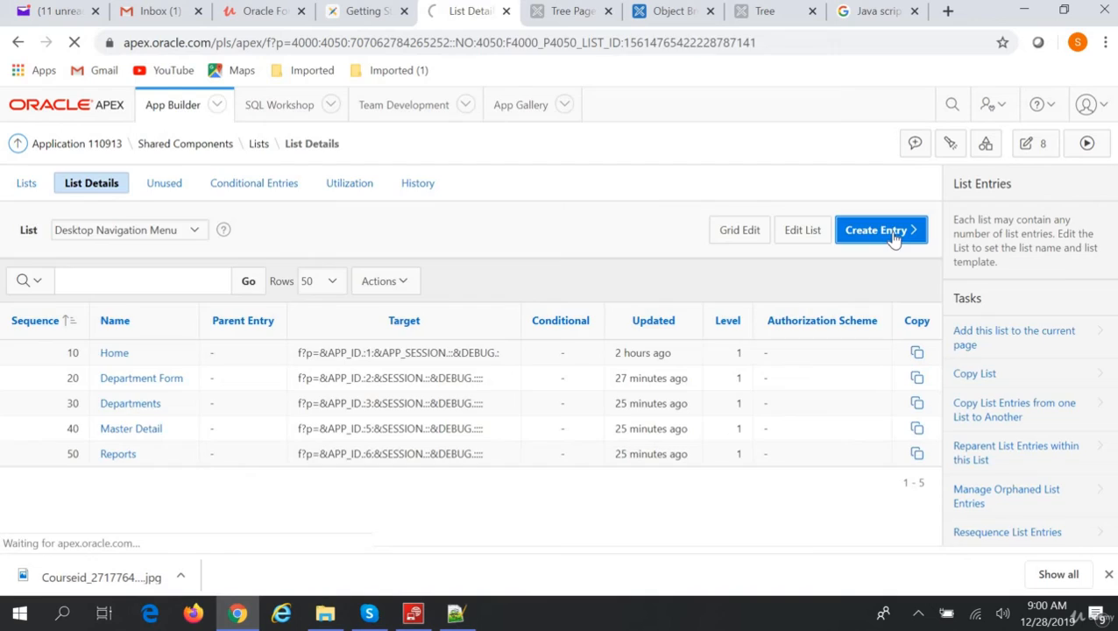
left_click(876, 230)
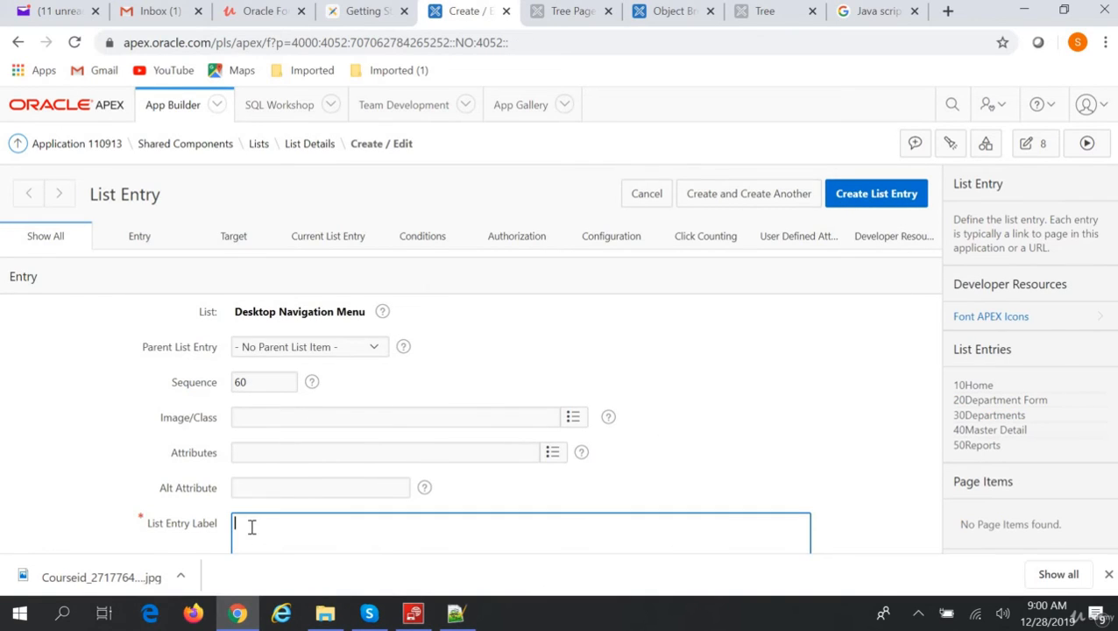
Create the 'Tree Page' menu entry targeting page 8, Tree.
type("Tree")
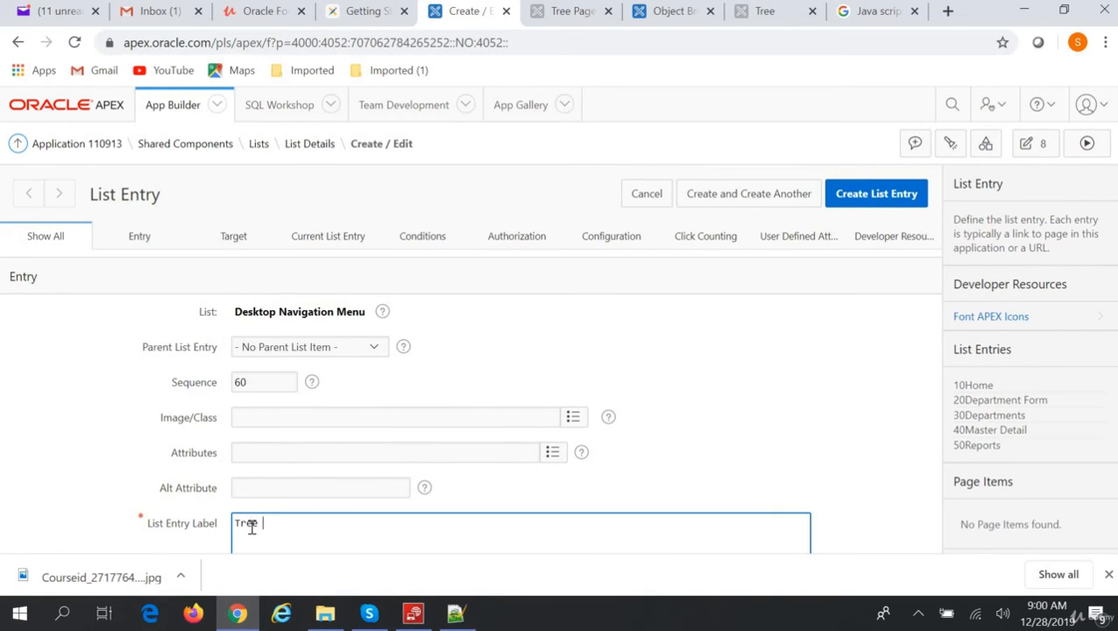
type("Page")
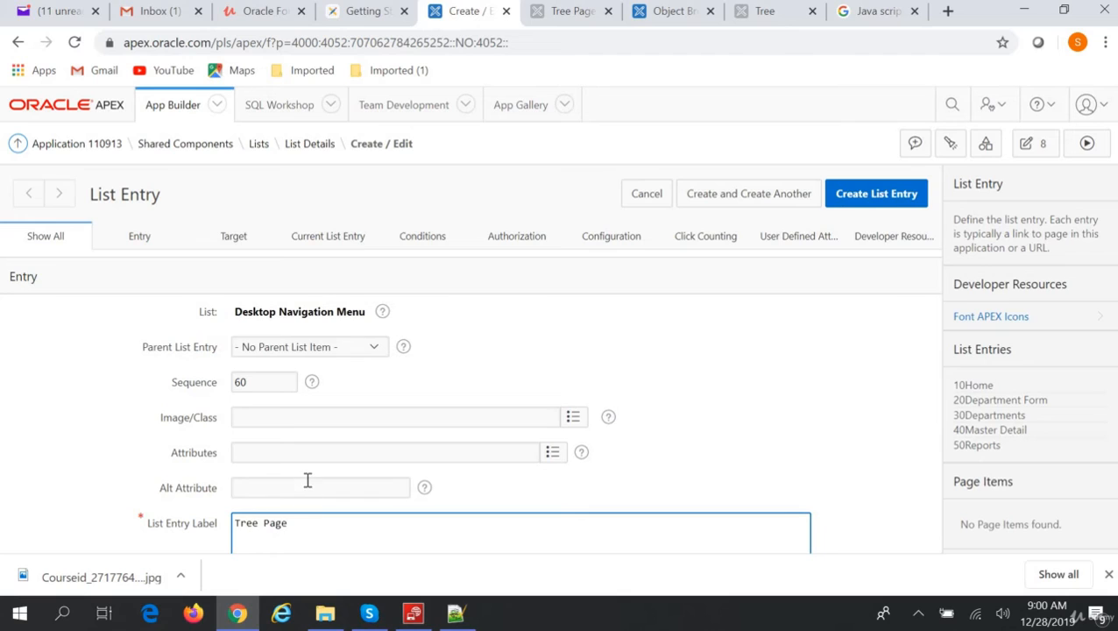
left_click(308, 333)
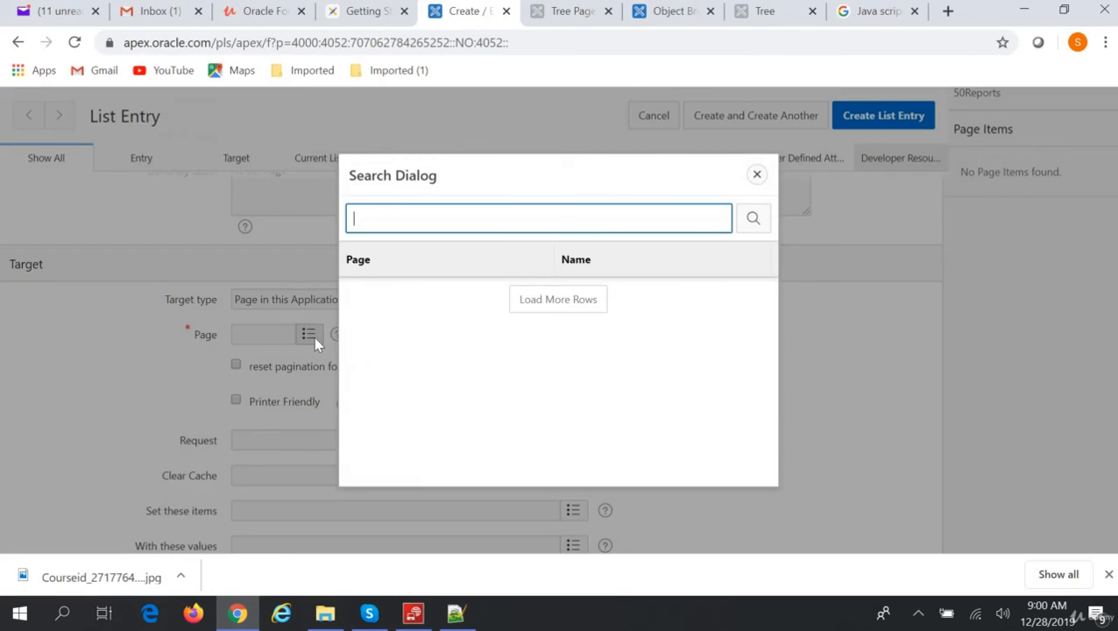
left_click(557, 297)
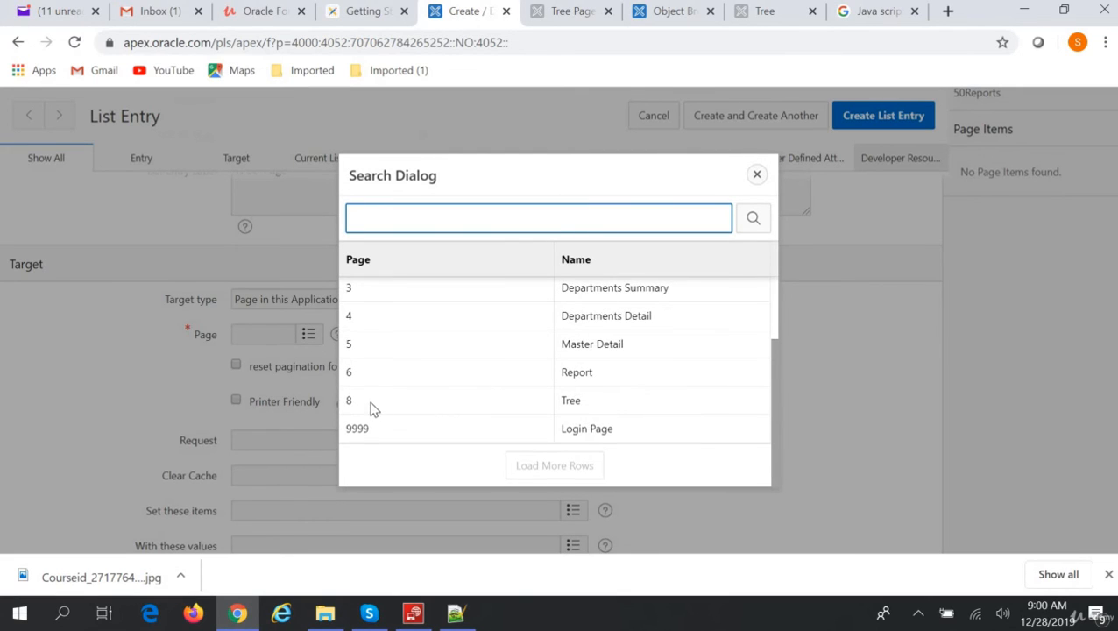
left_click(349, 400)
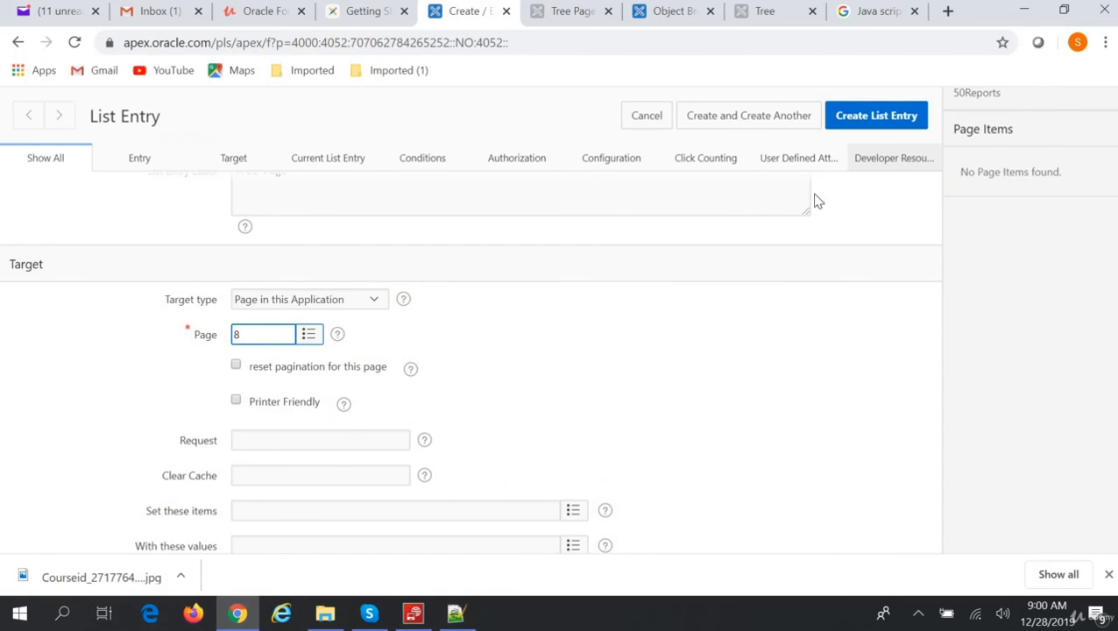
left_click(874, 116)
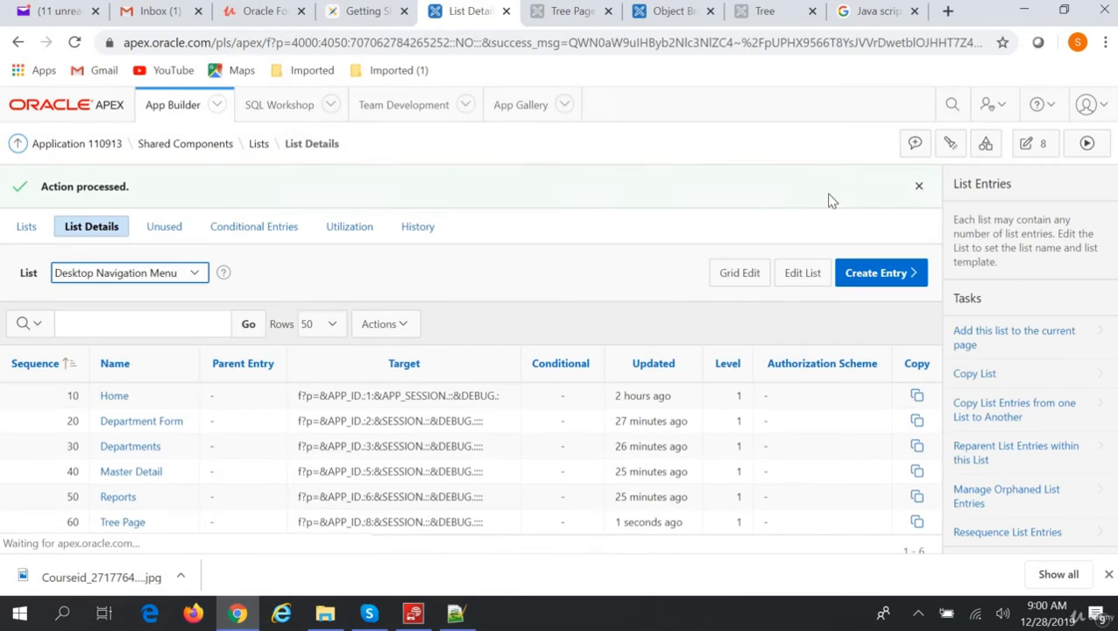
mouse_move(105, 150)
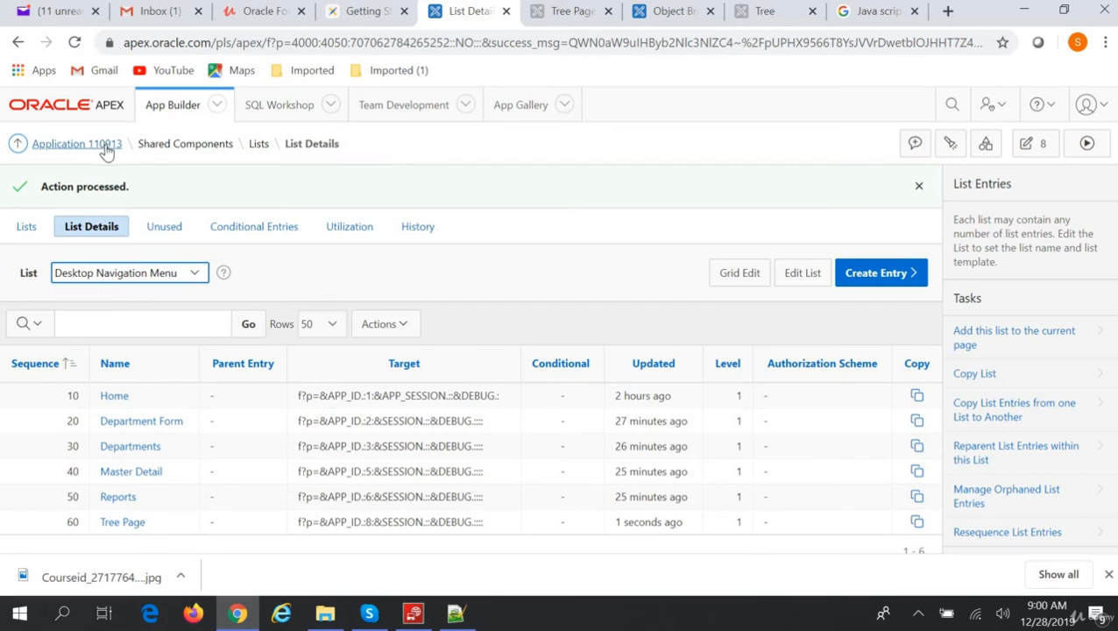
Run the app, open Tree Page from the menu, expand Steven, then switch to Notepad++.
left_click(77, 143)
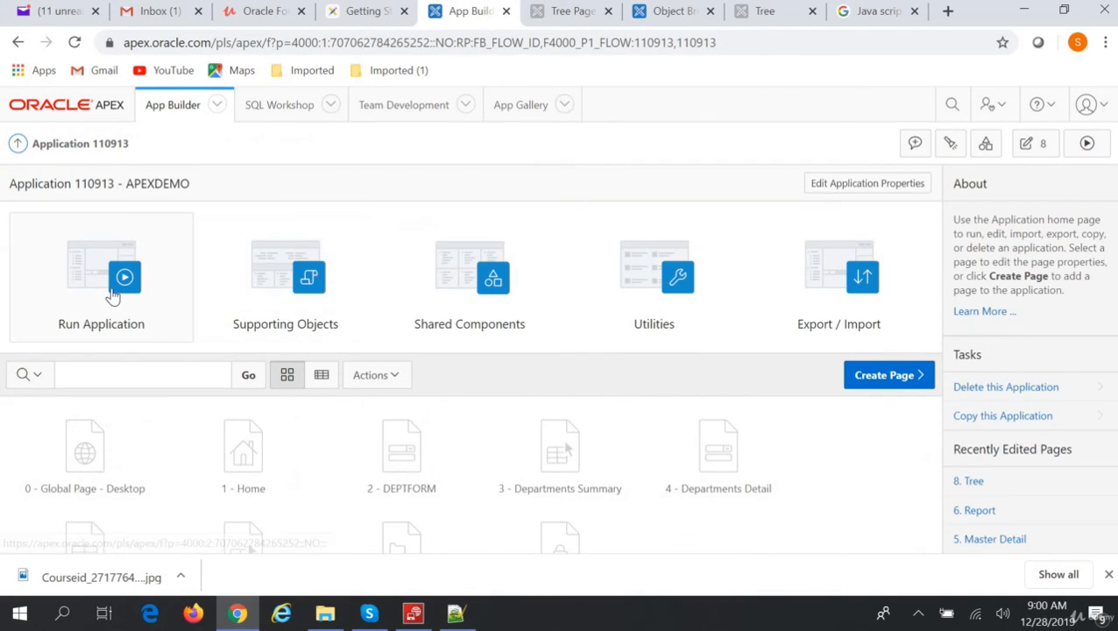
left_click(101, 277)
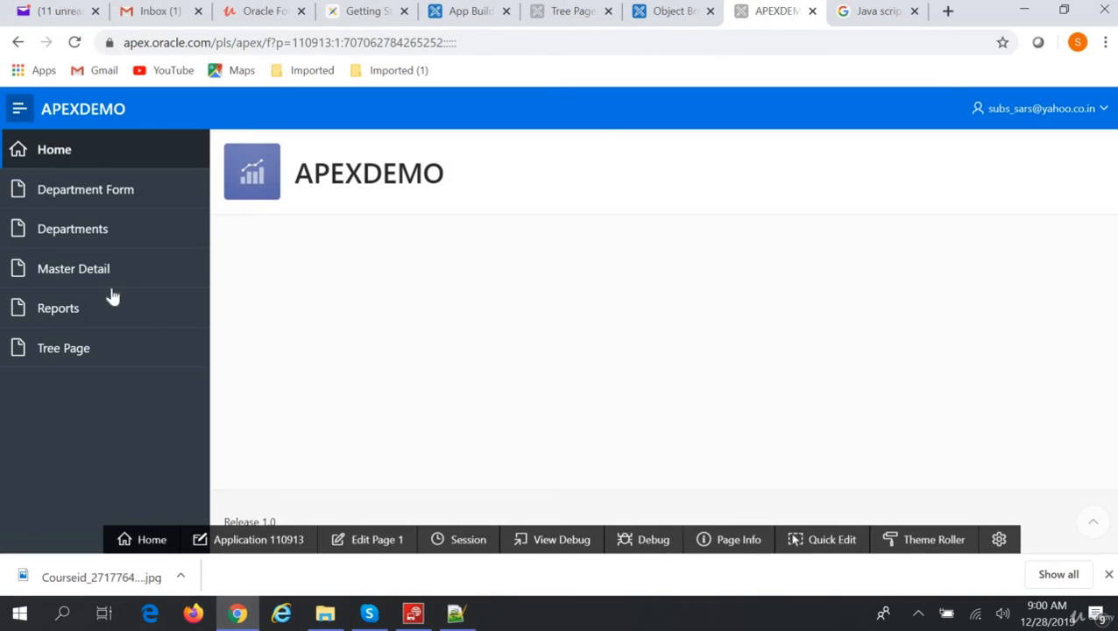
mouse_move(63, 347)
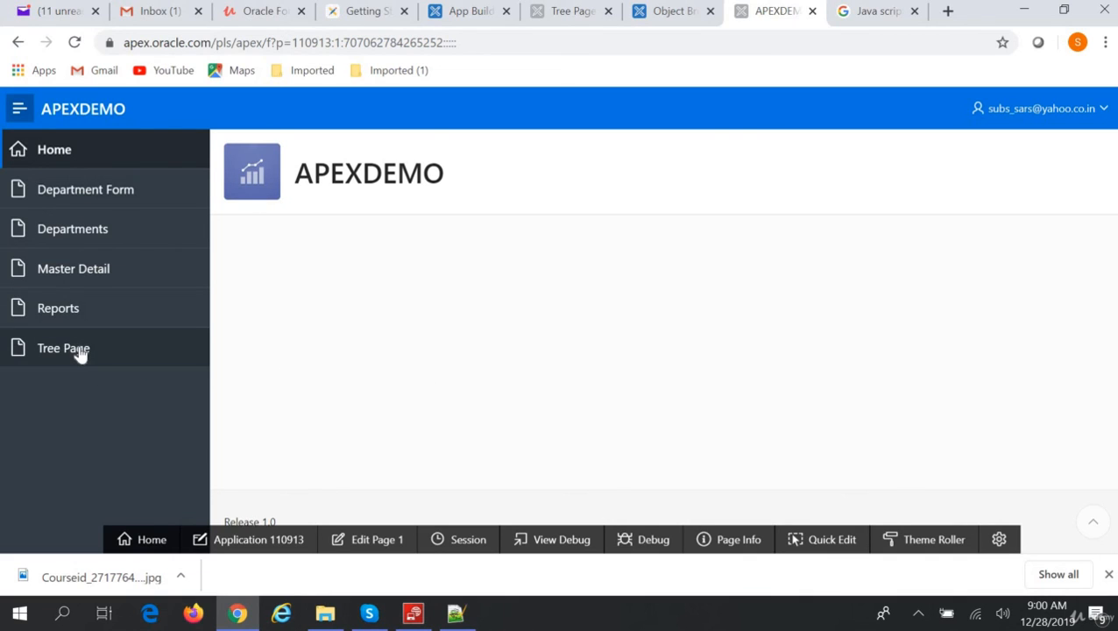
left_click(63, 347)
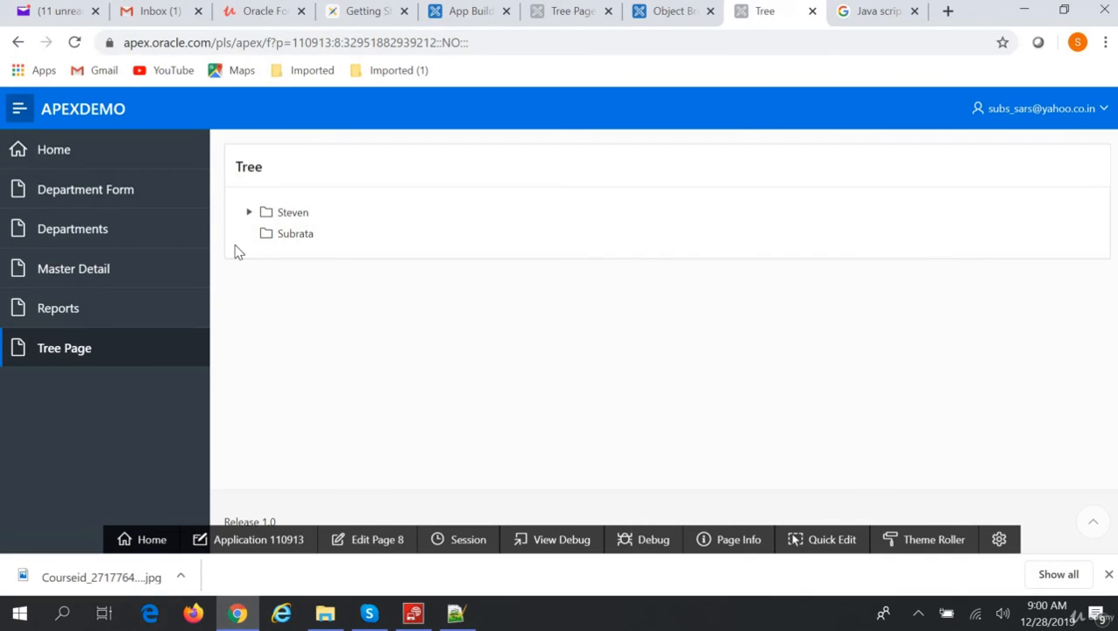
left_click(249, 212)
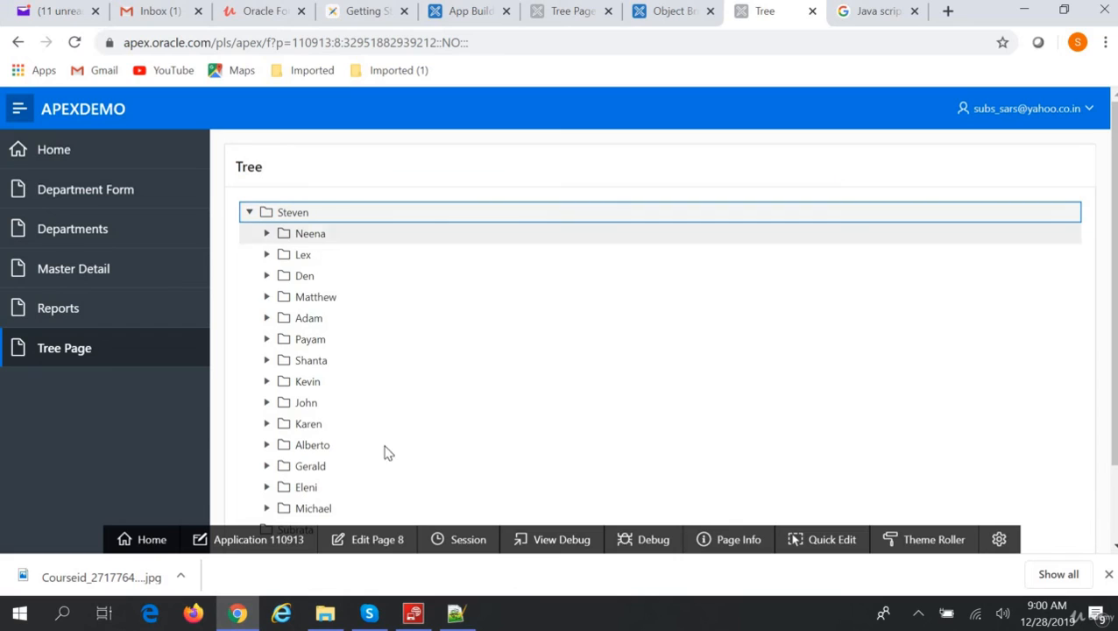
mouse_move(498, 441)
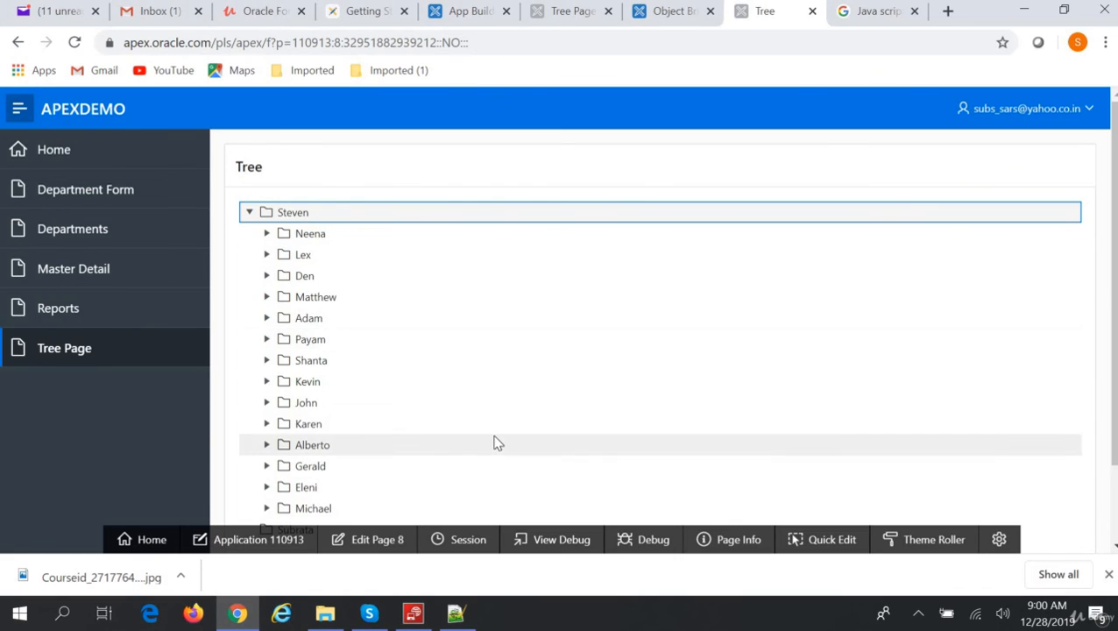
mouse_move(494, 435)
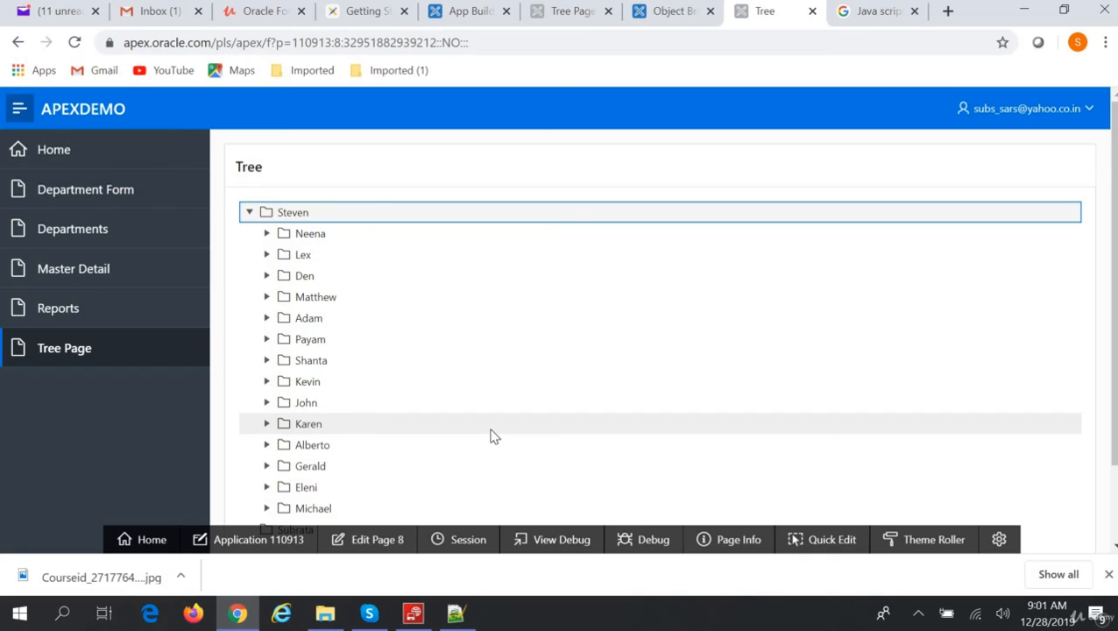
mouse_move(504, 399)
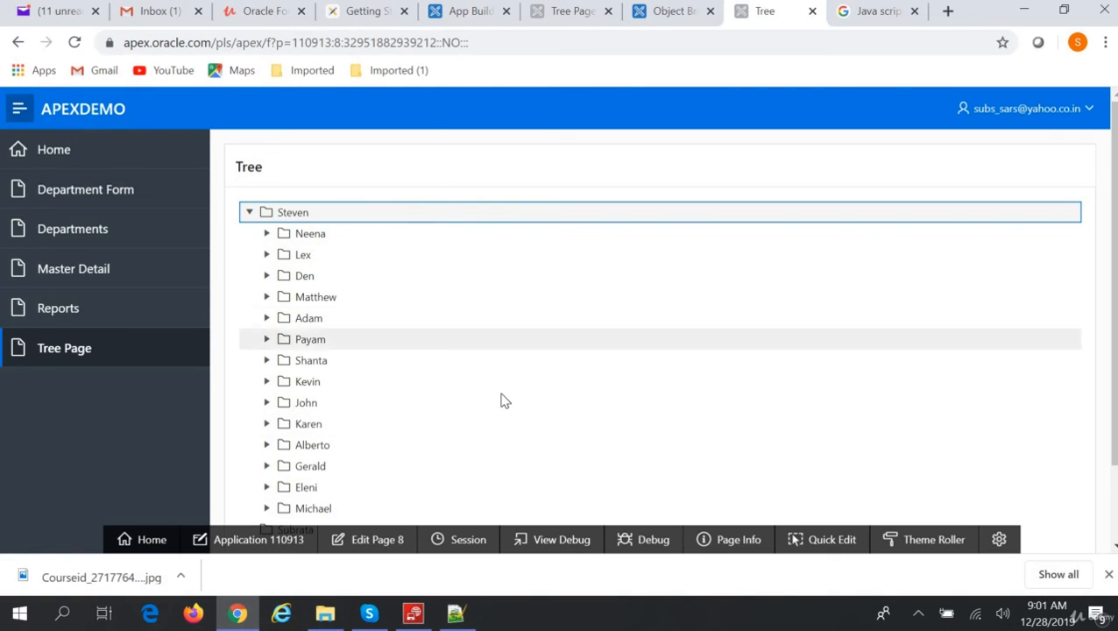
mouse_move(561, 459)
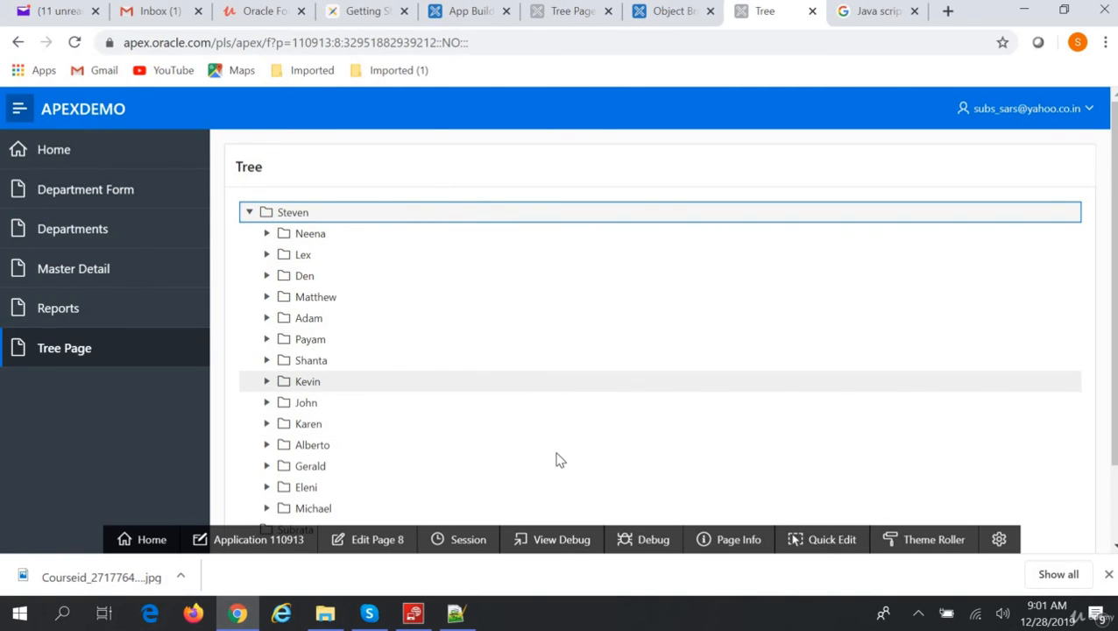
left_click(455, 614)
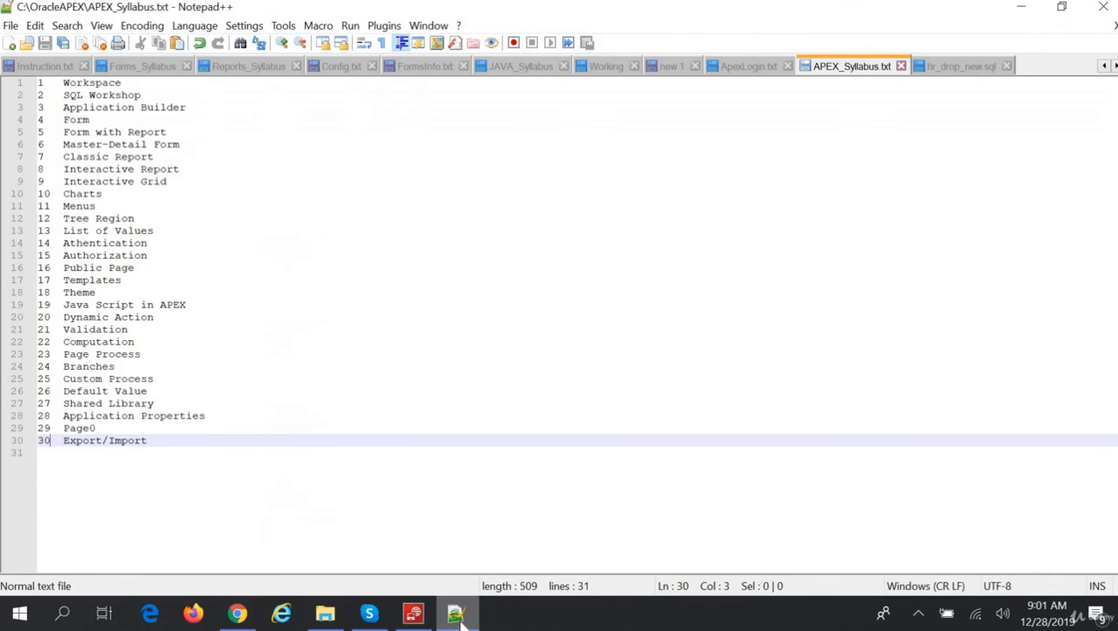